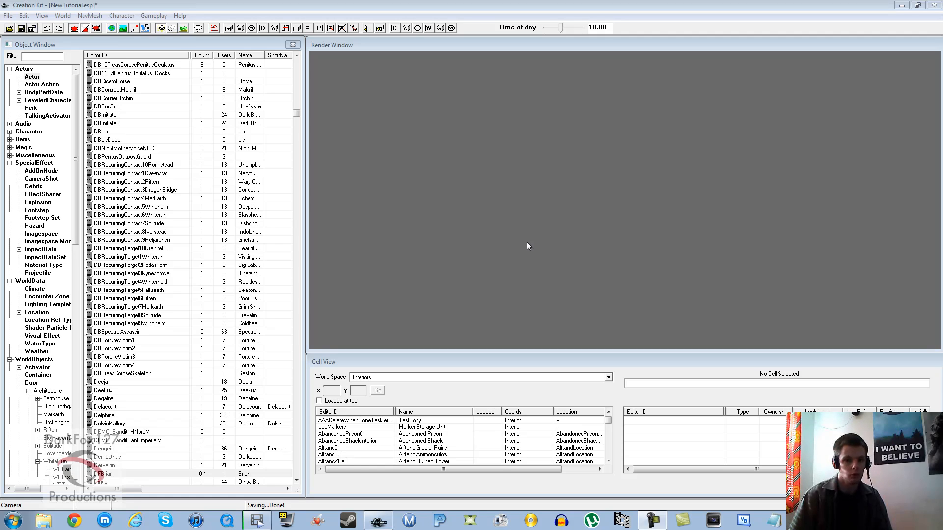
- Locate DFBrian in the Object Window and bring up his actor record for editing
{"action": "left_click", "coordinate": [133, 215]}
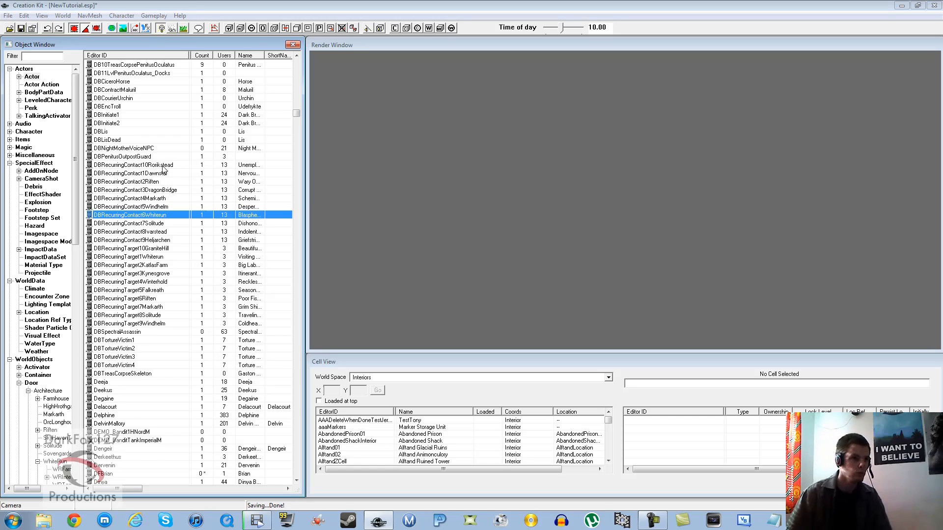
{"action": "left_click", "coordinate": [123, 148]}
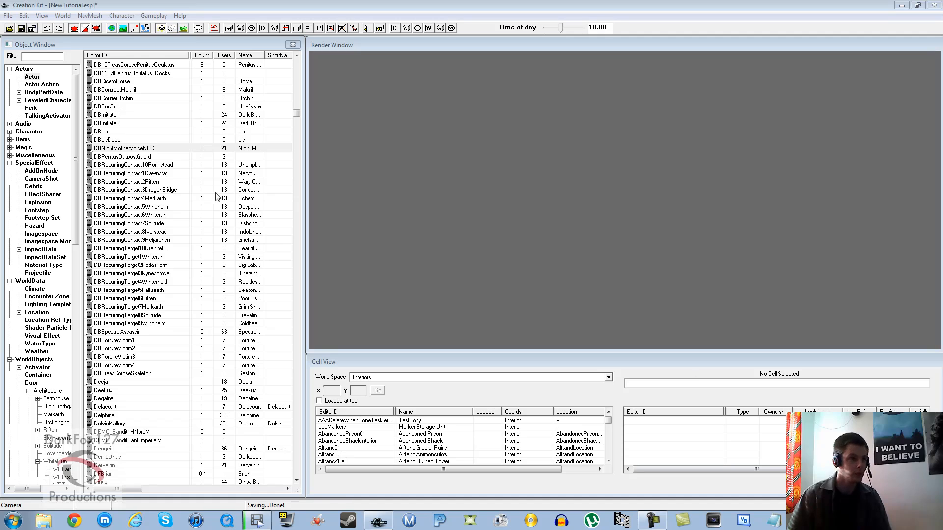
{"action": "left_click", "coordinate": [129, 173]}
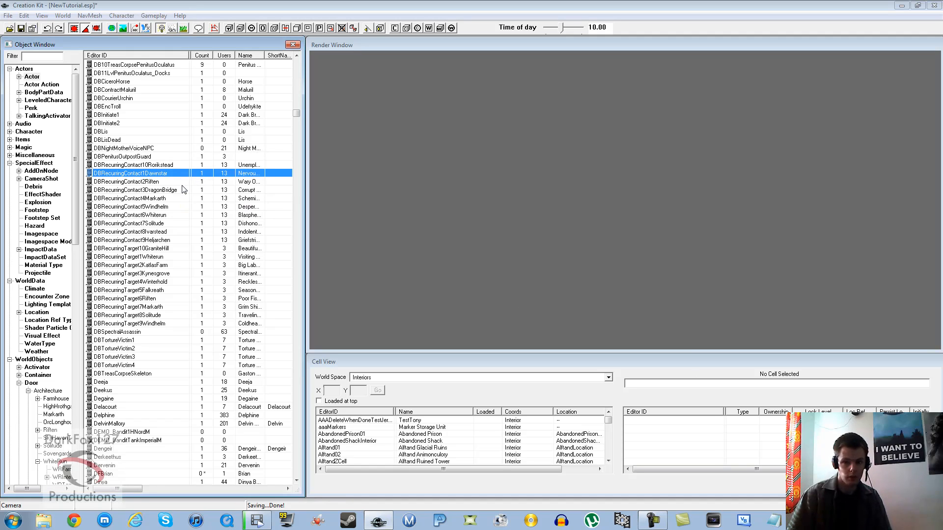
{"action": "left_click", "coordinate": [139, 197]}
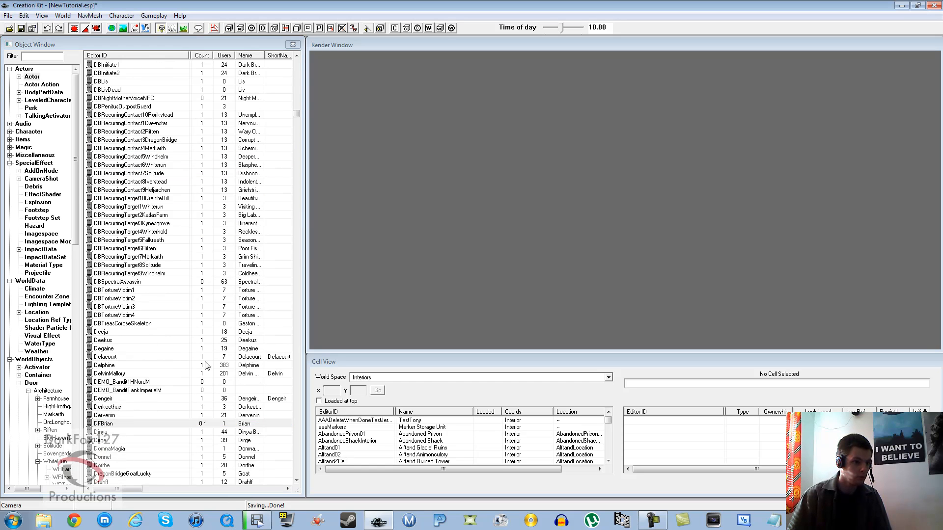
{"action": "double_click", "coordinate": [103, 423]}
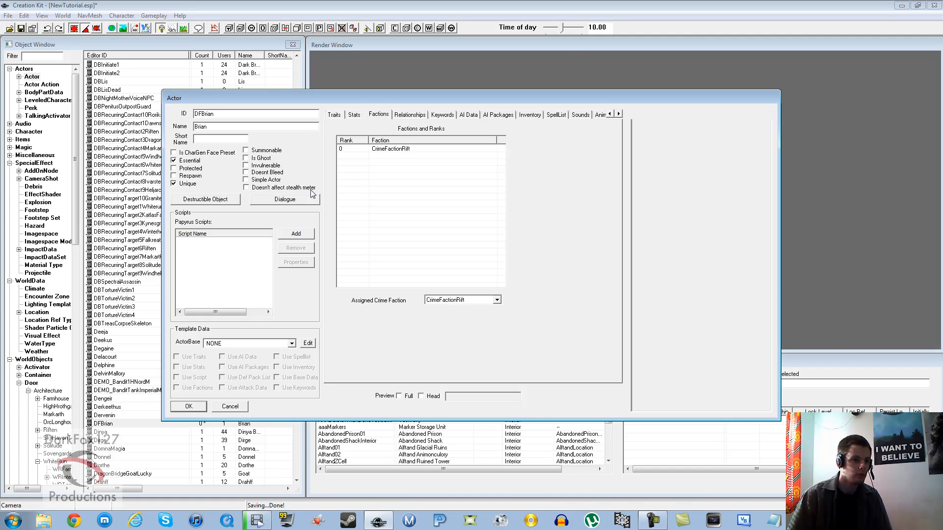
{"action": "mouse_move", "coordinate": [396, 183]}
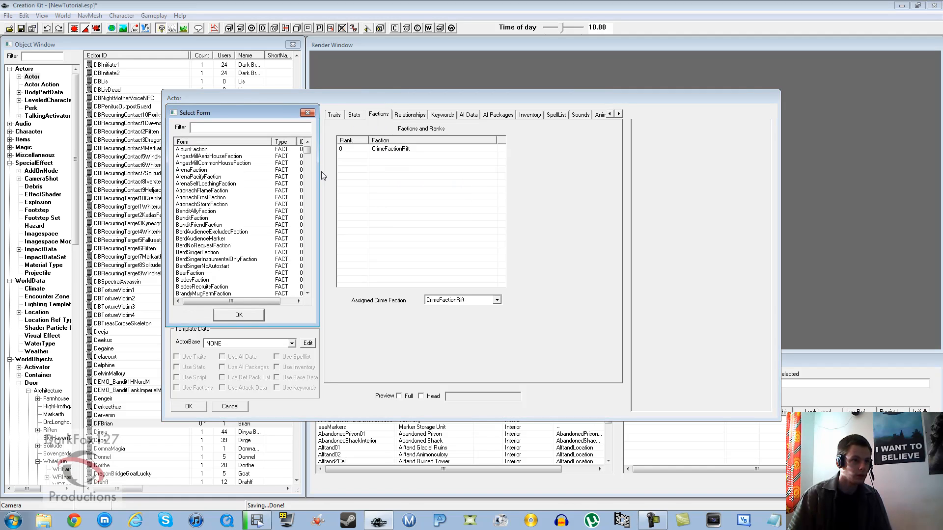
- Add CurrentHireling, CurrentFollowerFaction and PotentialFollowerFaction to DFBrian's factions
{"action": "type", "text": "h"}
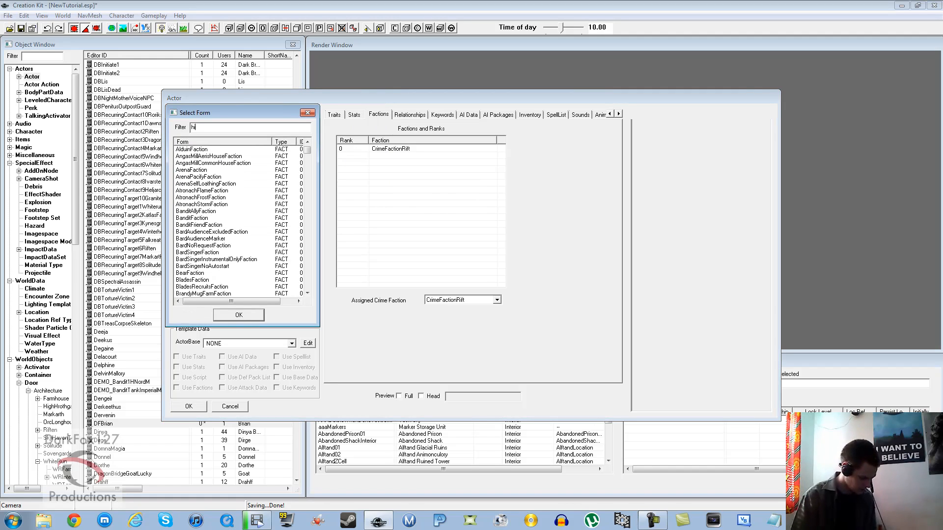
{"action": "type", "text": "ireling"}
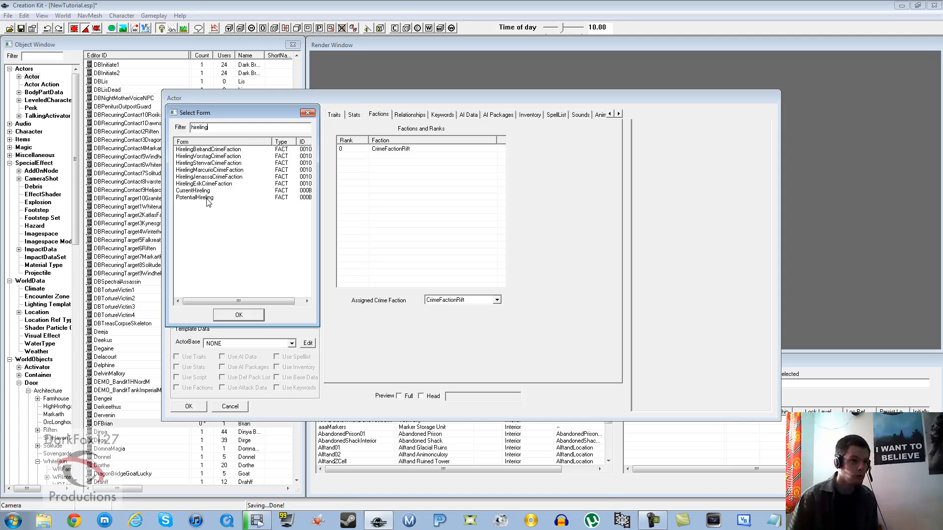
{"action": "left_click", "coordinate": [194, 190]}
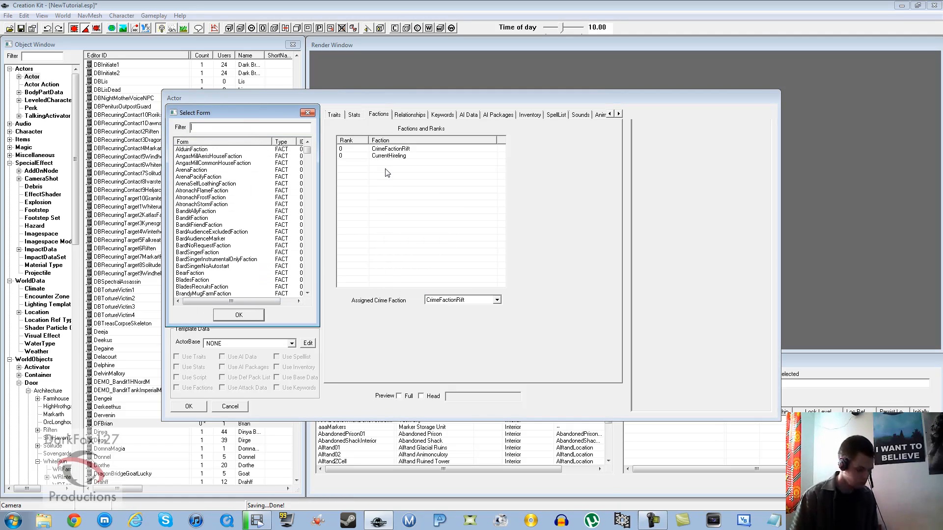
{"action": "type", "text": "potent"}
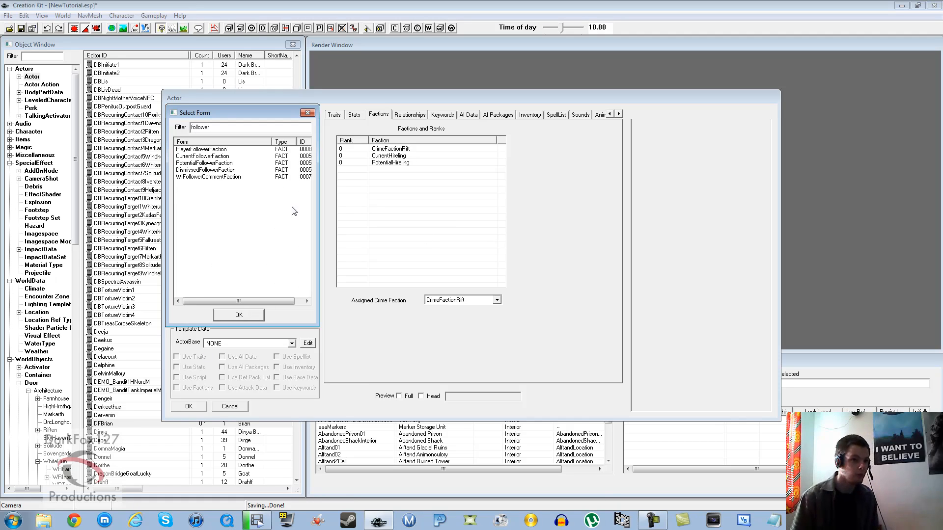
{"action": "left_click", "coordinate": [203, 156]}
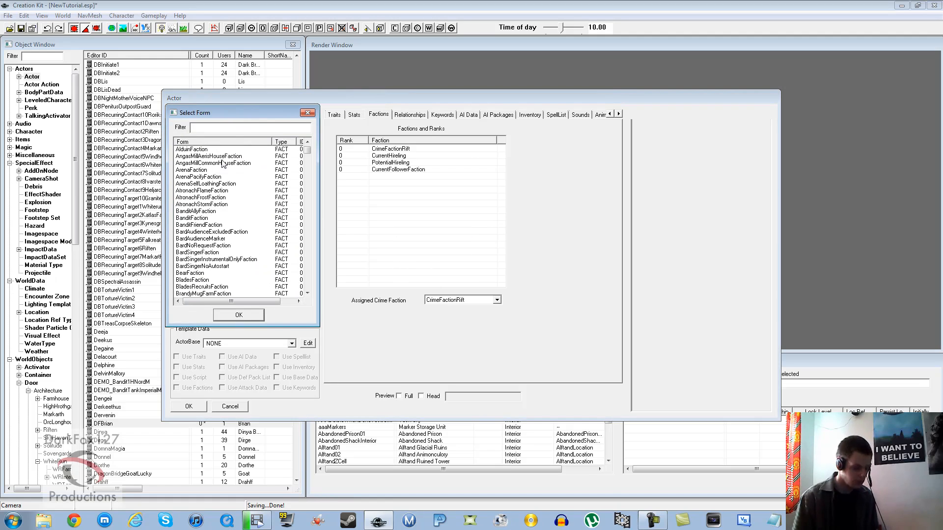
{"action": "type", "text": "potent"}
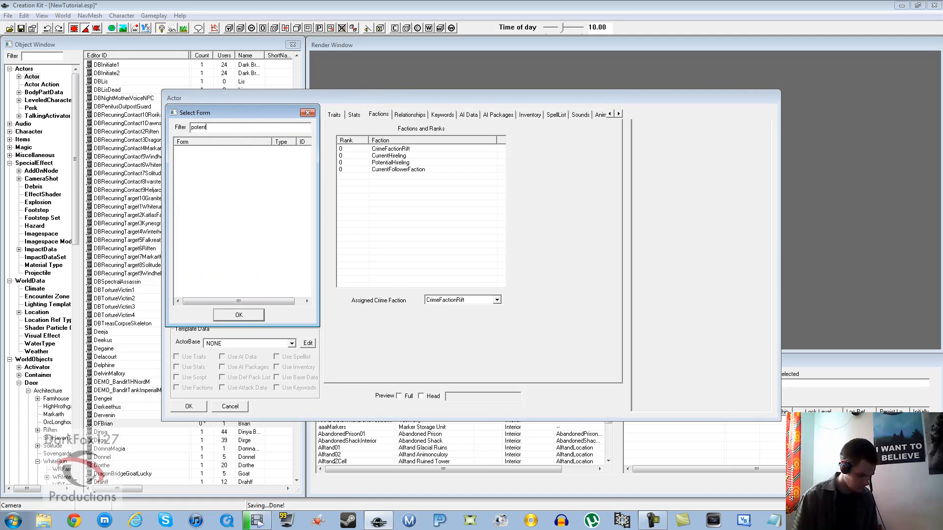
{"action": "left_click", "coordinate": [205, 156]}
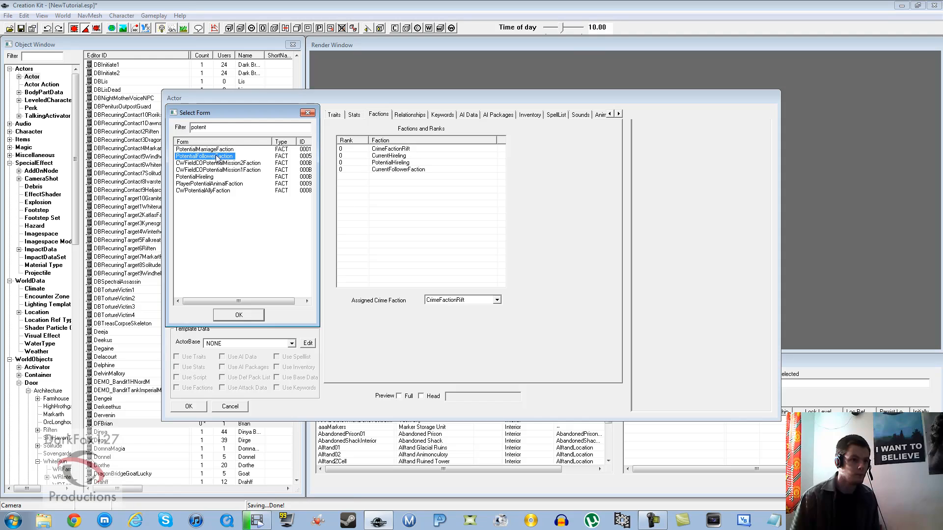
{"action": "left_click", "coordinate": [237, 315]}
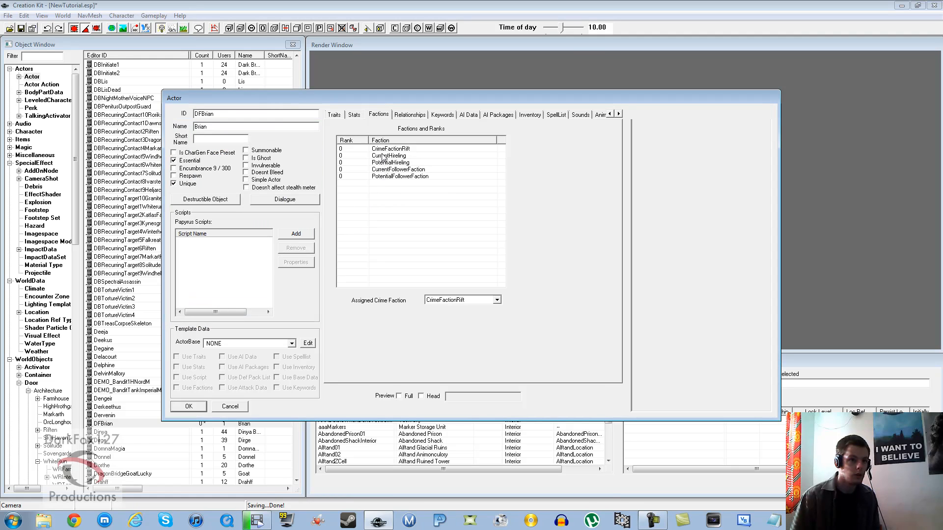
- Set DFBrian's CurrentHireling and CurrentFollowerFaction ranks to -1
{"action": "left_click", "coordinate": [390, 156]}
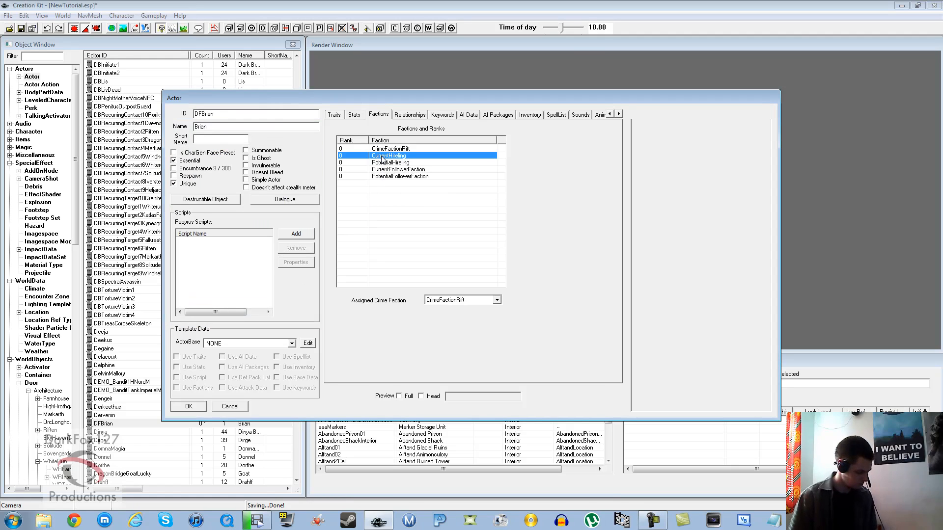
{"action": "double_click", "coordinate": [346, 156]}
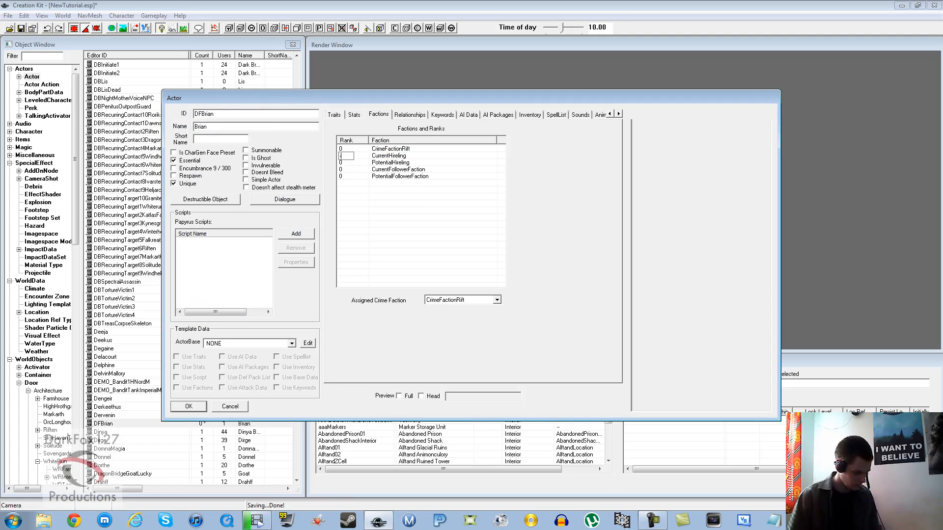
{"action": "left_click", "coordinate": [414, 169]}
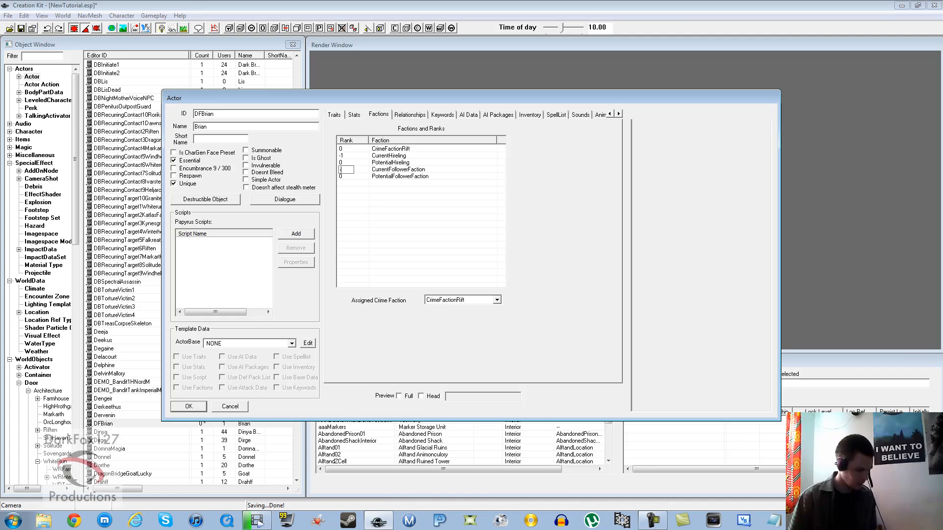
{"action": "left_click", "coordinate": [399, 169]}
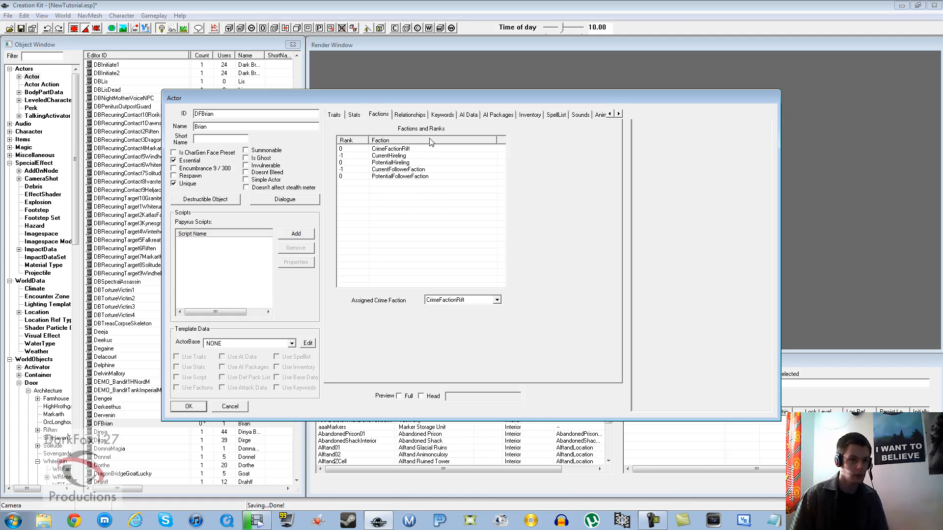
- Draft a new Friend relationship for DFBrian beside his Ally relationship with Player, checking the parent NPC list
{"action": "left_click", "coordinate": [410, 114]}
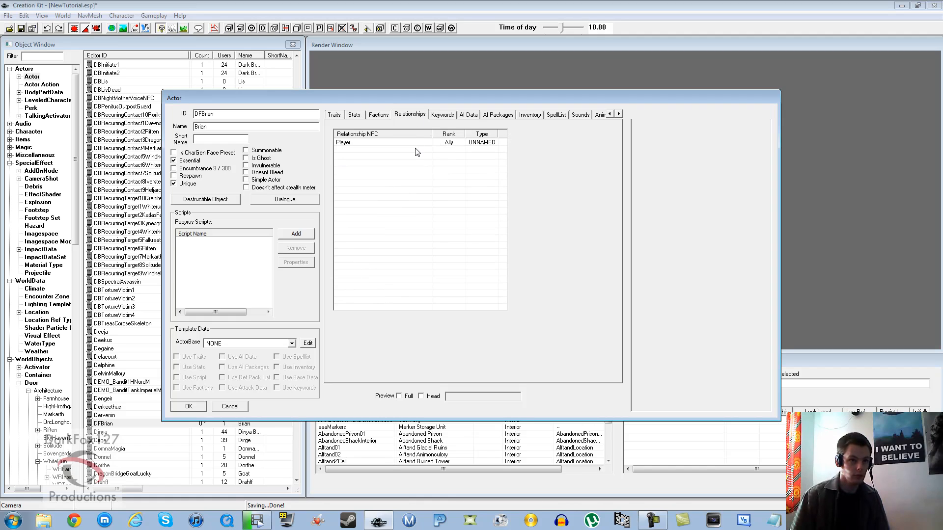
{"action": "mouse_move", "coordinate": [413, 158]}
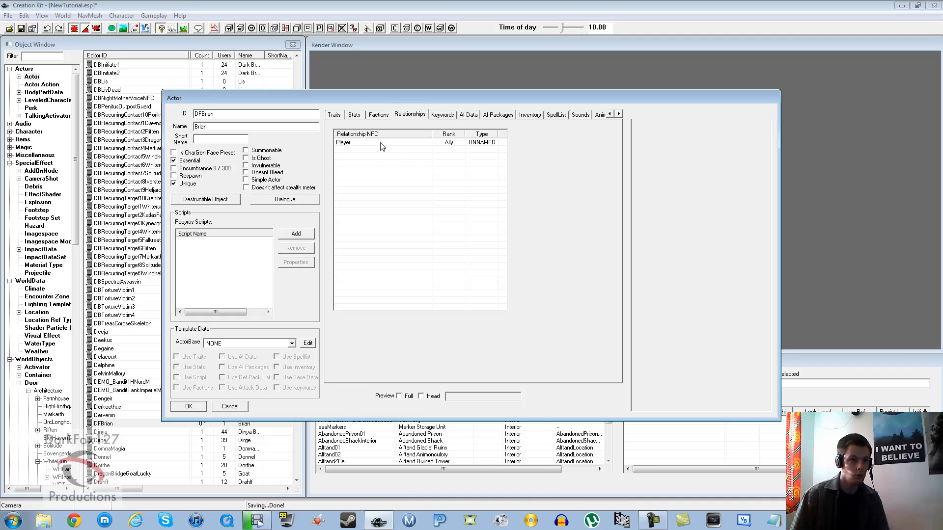
{"action": "left_click", "coordinate": [373, 142]}
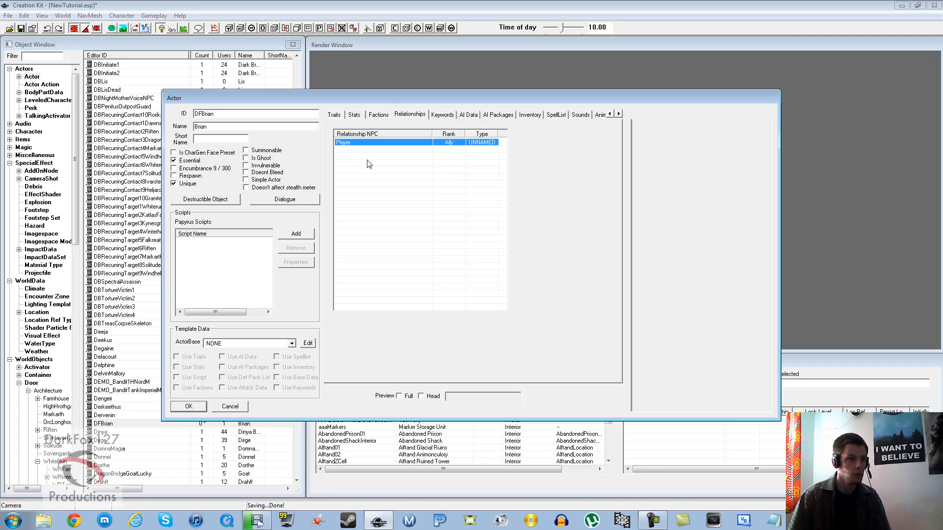
{"action": "right_click", "coordinate": [383, 142]}
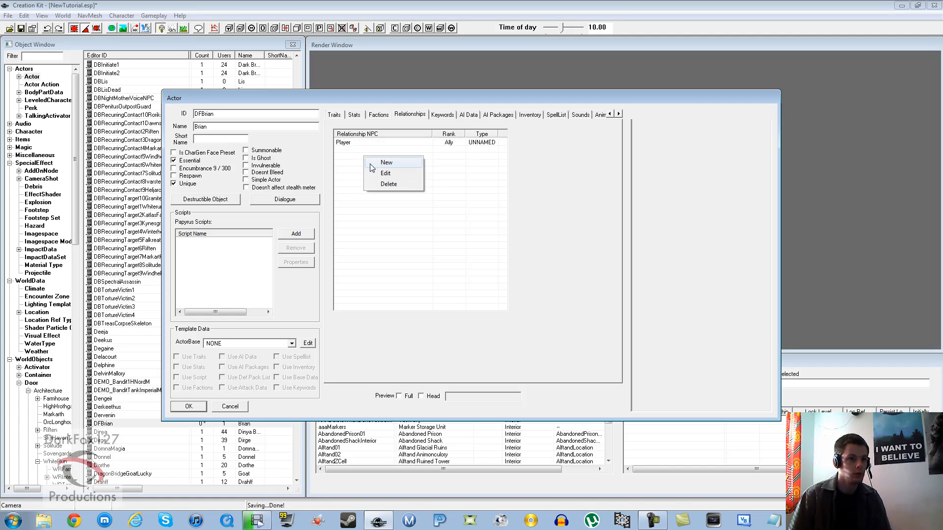
{"action": "left_click", "coordinate": [386, 162]}
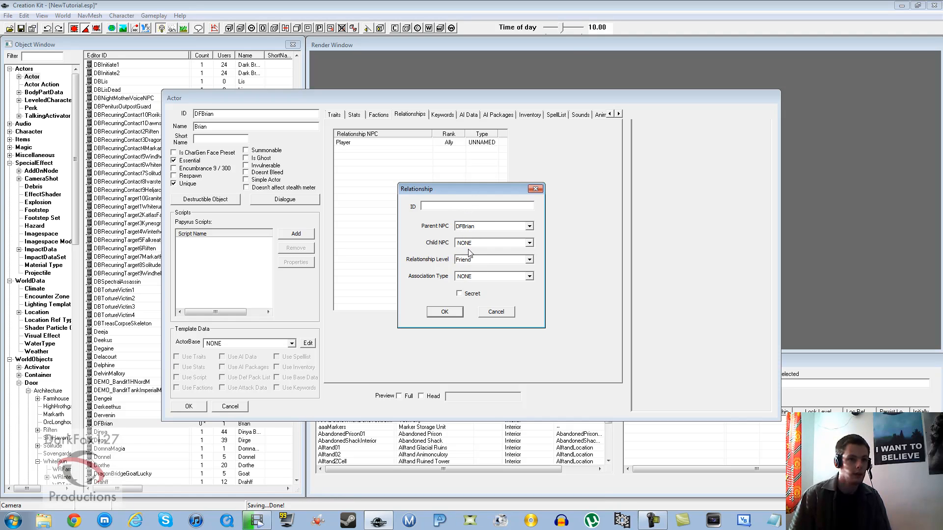
{"action": "mouse_move", "coordinate": [447, 240]}
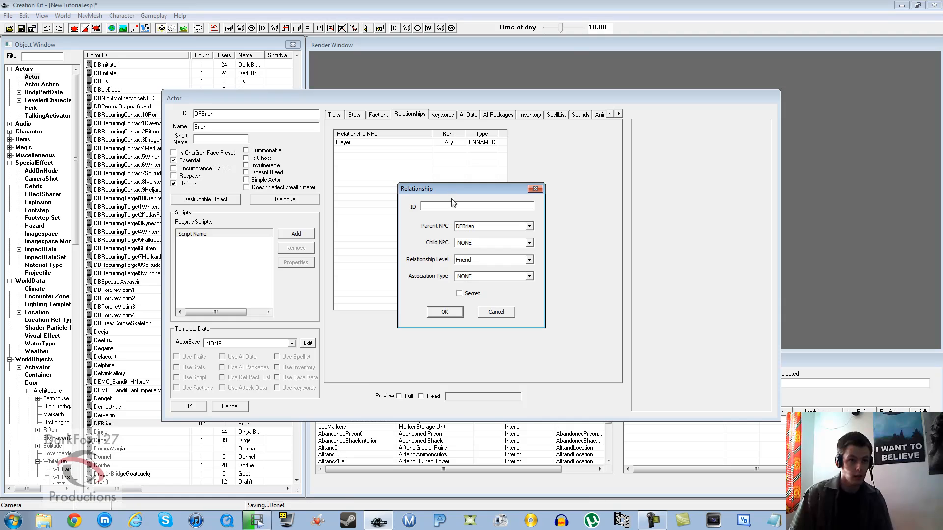
{"action": "left_click", "coordinate": [529, 226]}
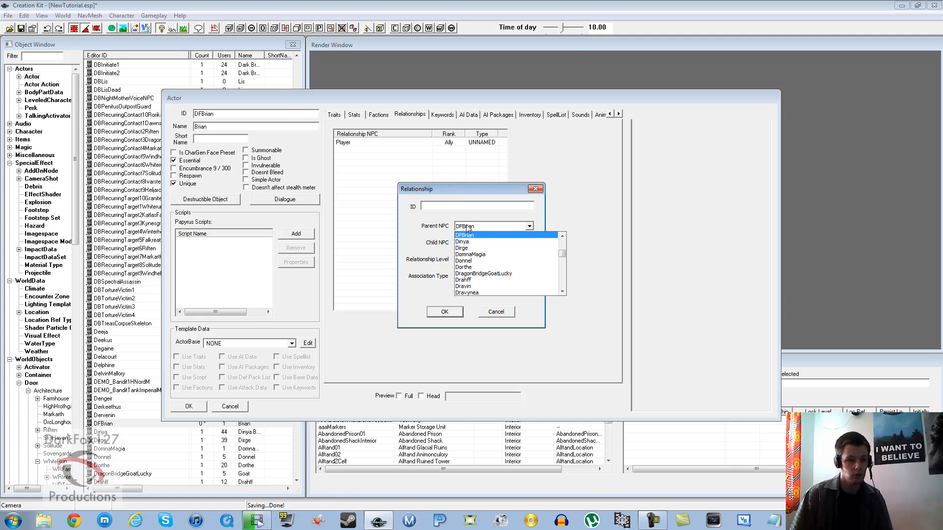
{"action": "left_click", "coordinate": [464, 234]}
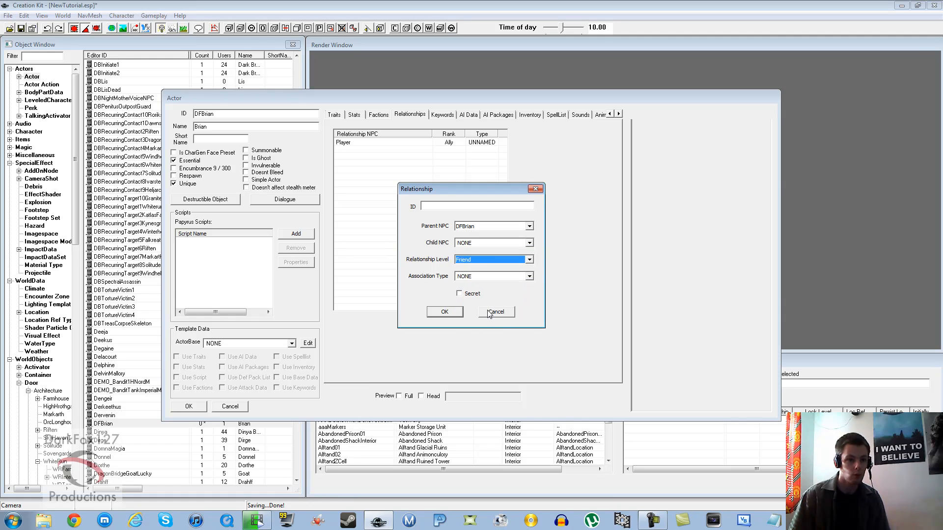
- Review DFBrian's AI Data (Aggressive kept), AI Packages and Inventory, then close his actor record
{"action": "left_click", "coordinate": [495, 312]}
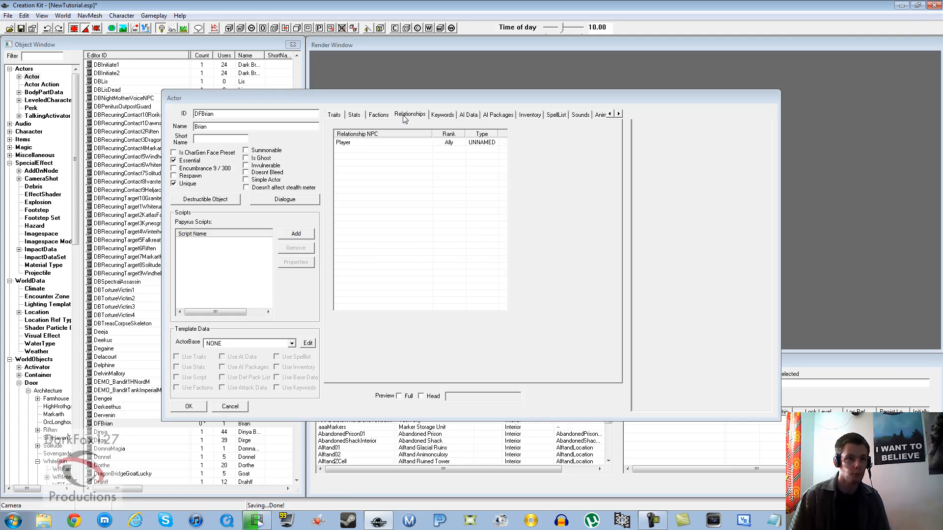
{"action": "mouse_move", "coordinate": [443, 122]}
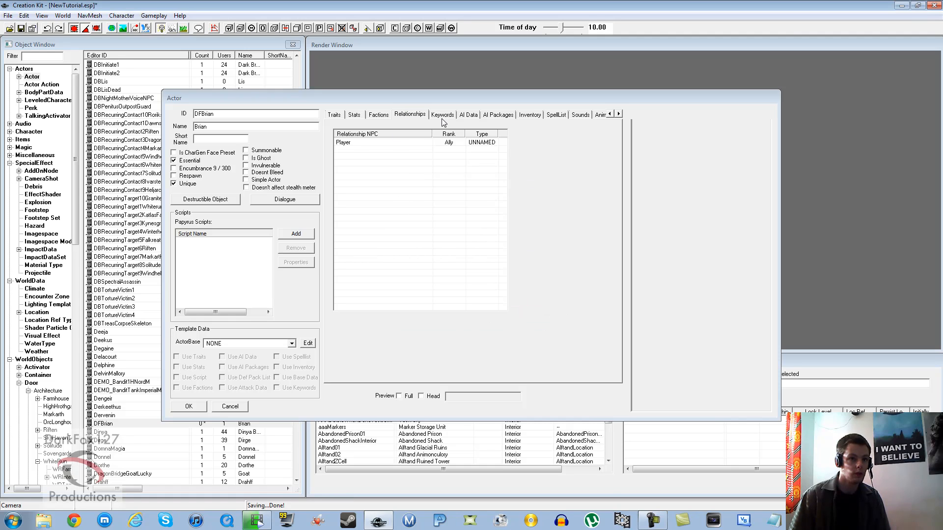
{"action": "left_click", "coordinate": [468, 114]}
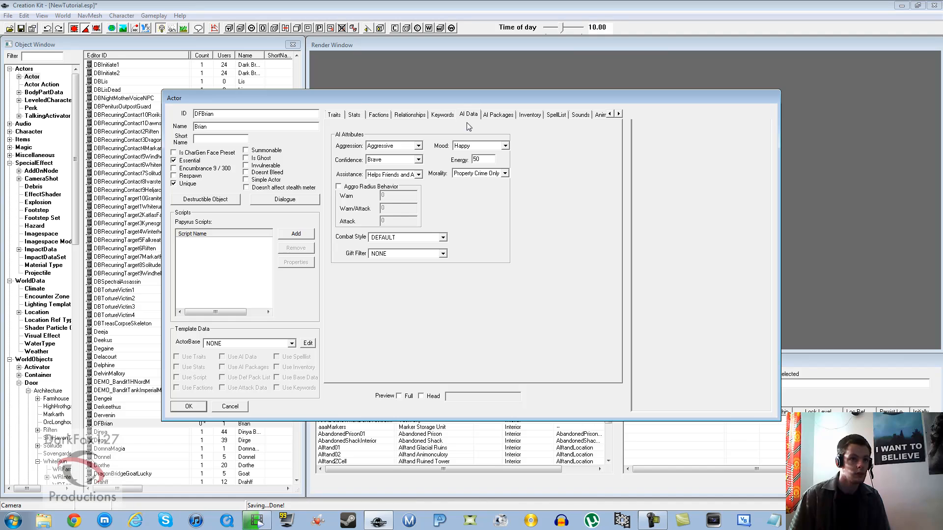
{"action": "left_click", "coordinate": [420, 145]}
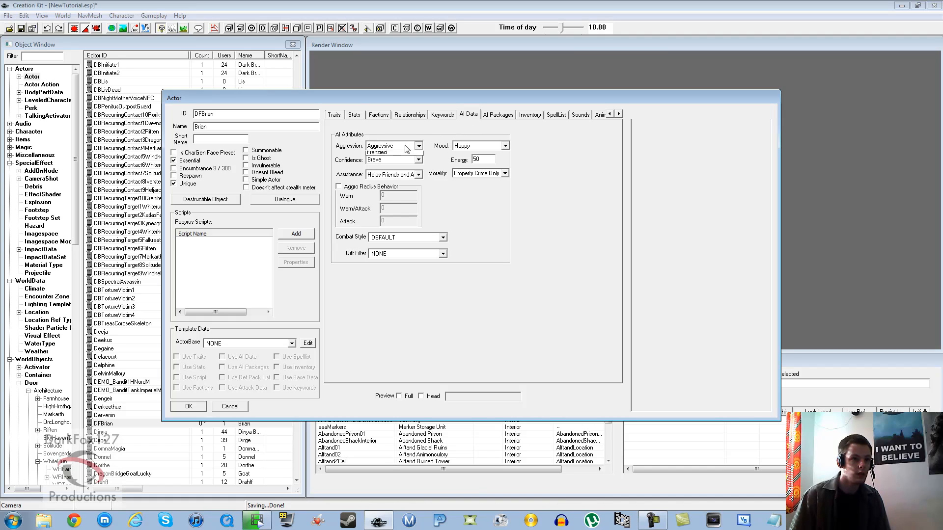
{"action": "left_click", "coordinate": [421, 145]}
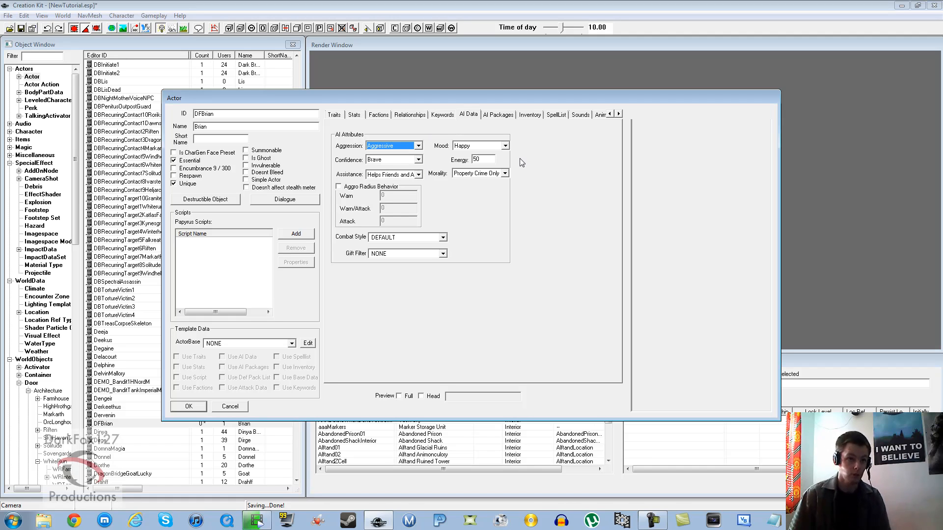
{"action": "left_click", "coordinate": [498, 114]}
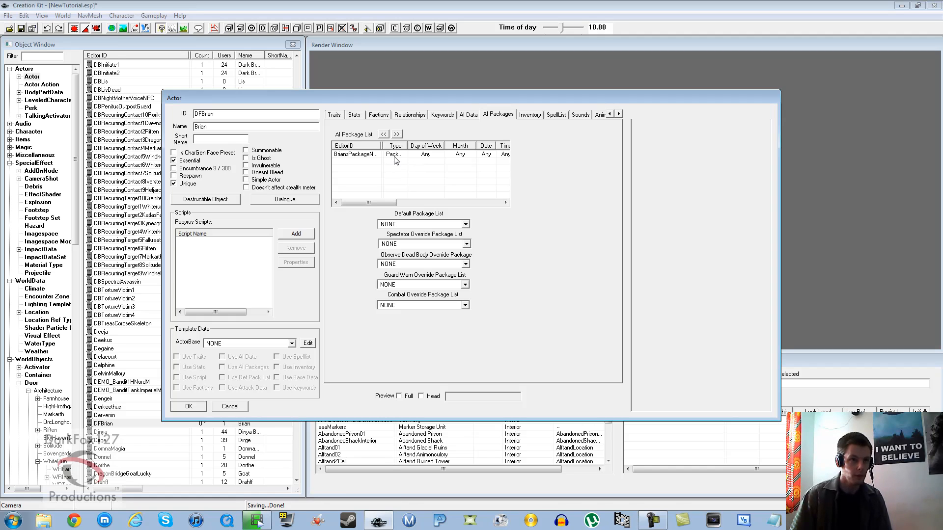
{"action": "left_click", "coordinate": [390, 155]}
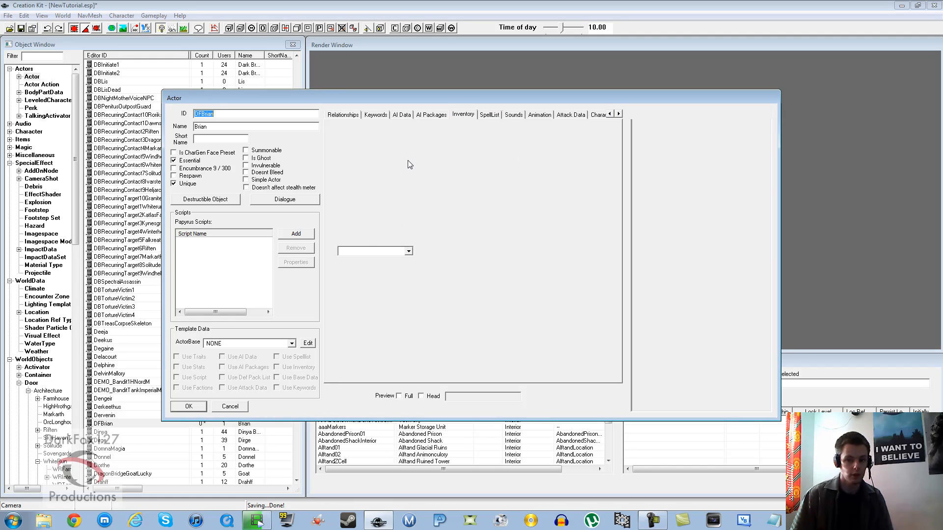
{"action": "left_click", "coordinate": [229, 407]}
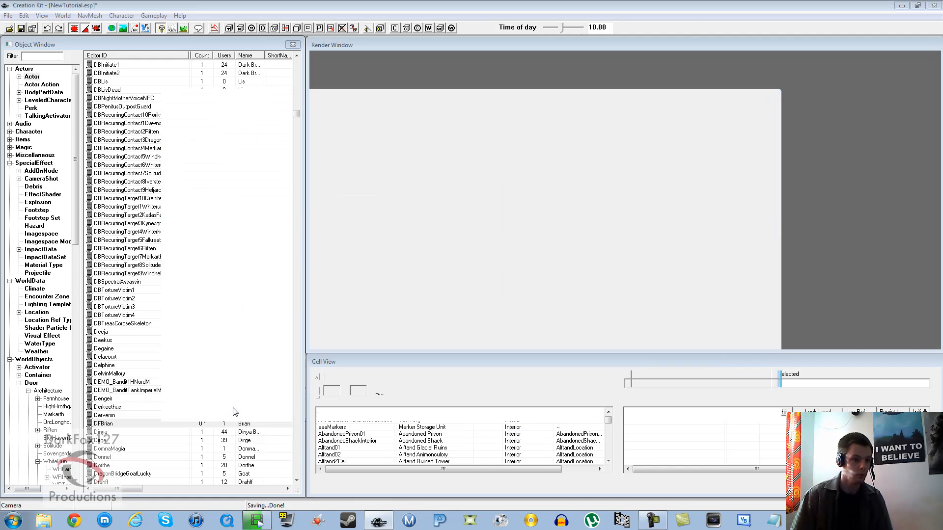
- Browse categories and entries in the Object Window
{"action": "left_click", "coordinate": [126, 247]}
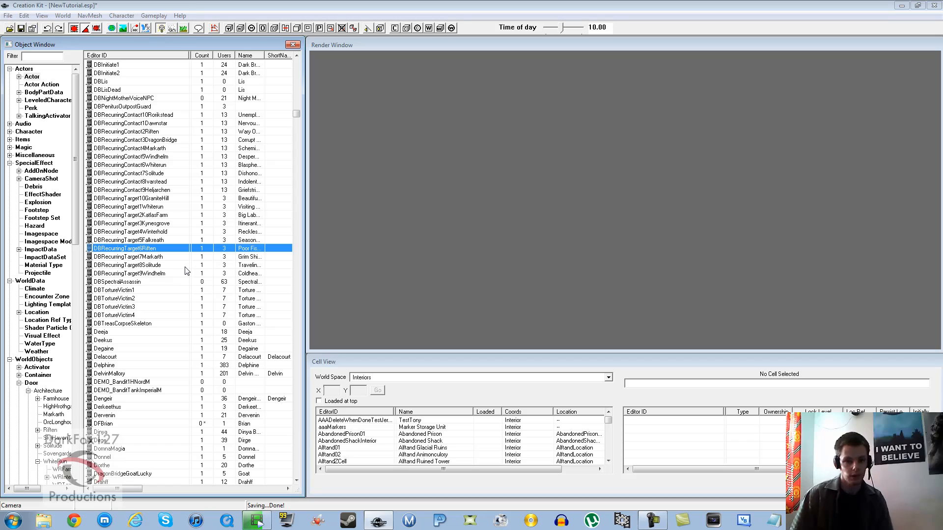
{"action": "left_click", "coordinate": [133, 181]}
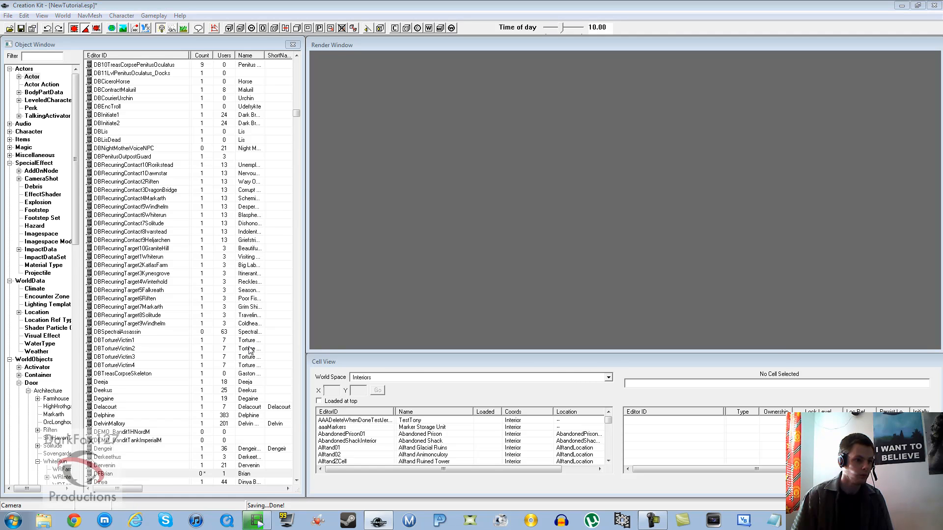
{"action": "double_click", "coordinate": [102, 473]}
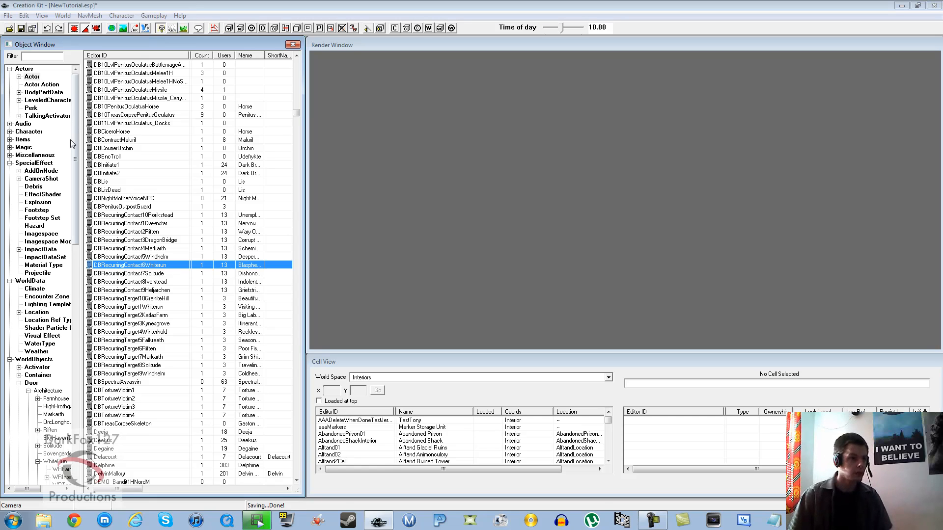
{"action": "left_click", "coordinate": [108, 156]}
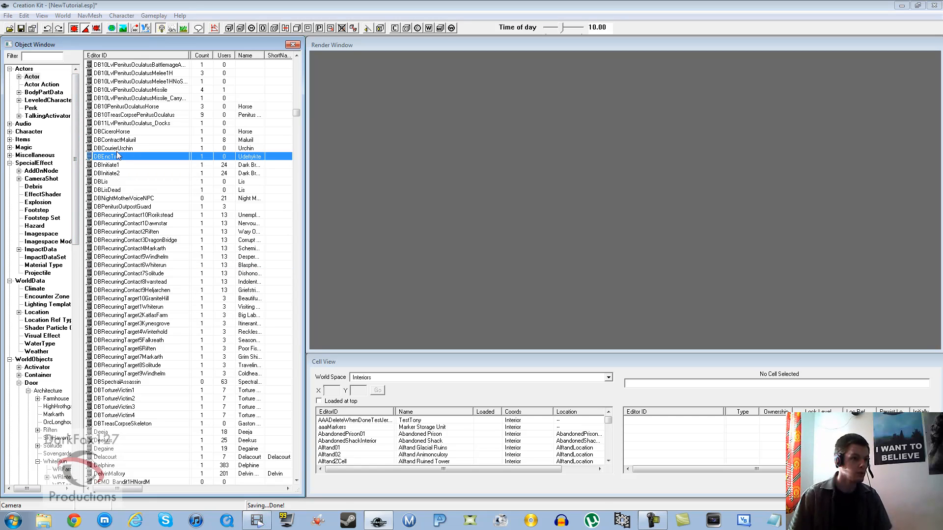
{"action": "mouse_move", "coordinate": [118, 157]}
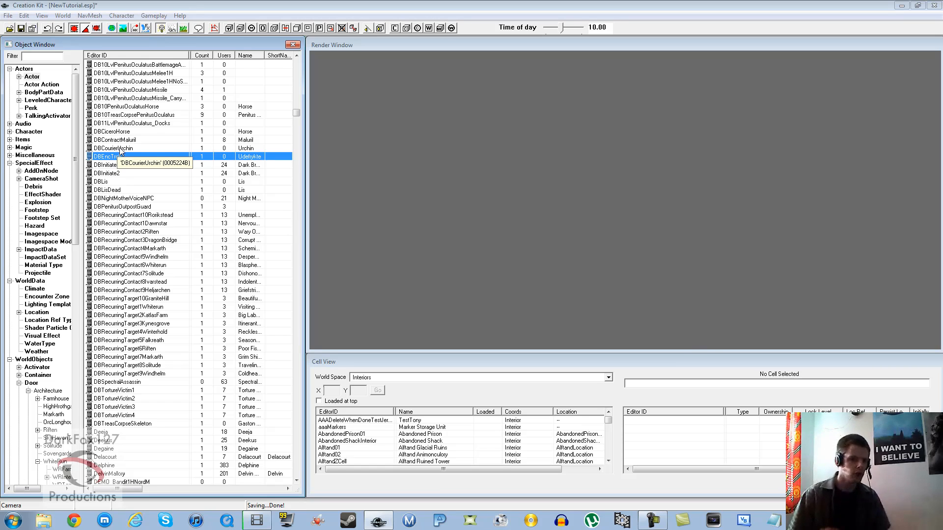
- Filter the Object Window by 'hireling' and list Character quests to find HirelingQuest
{"action": "left_click", "coordinate": [114, 148]}
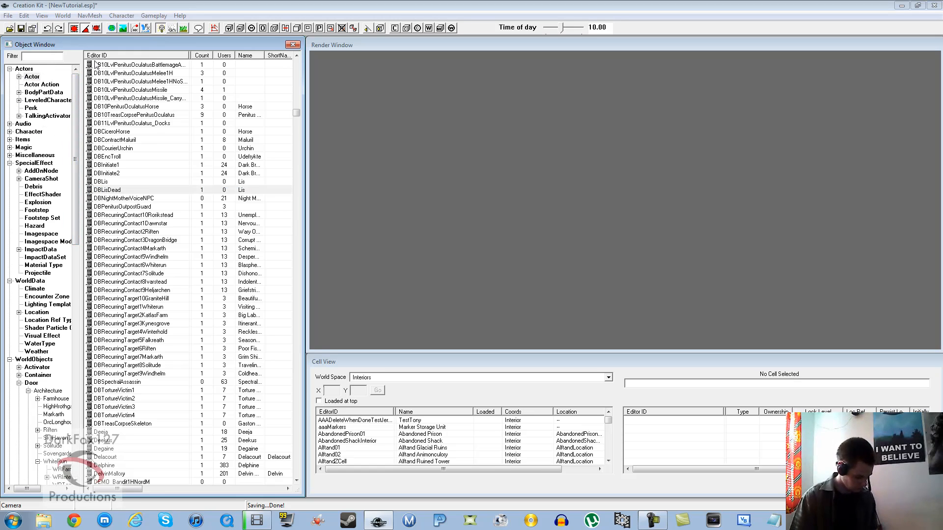
{"action": "type", "text": "hireling"}
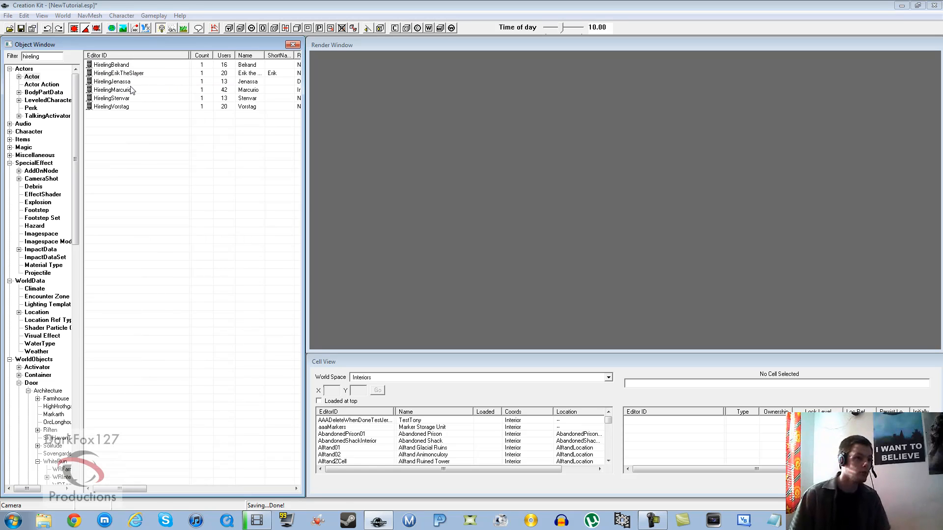
{"action": "left_click", "coordinate": [110, 106]}
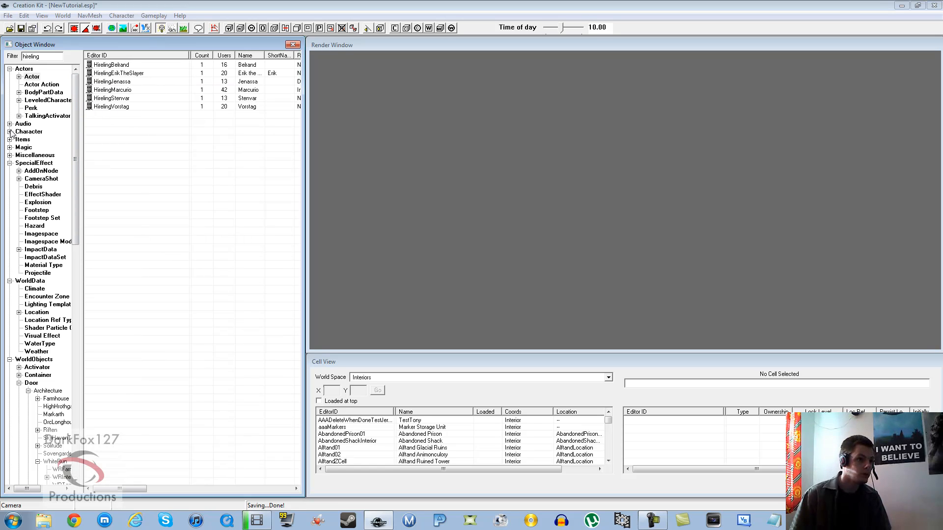
{"action": "left_click", "coordinate": [10, 130]}
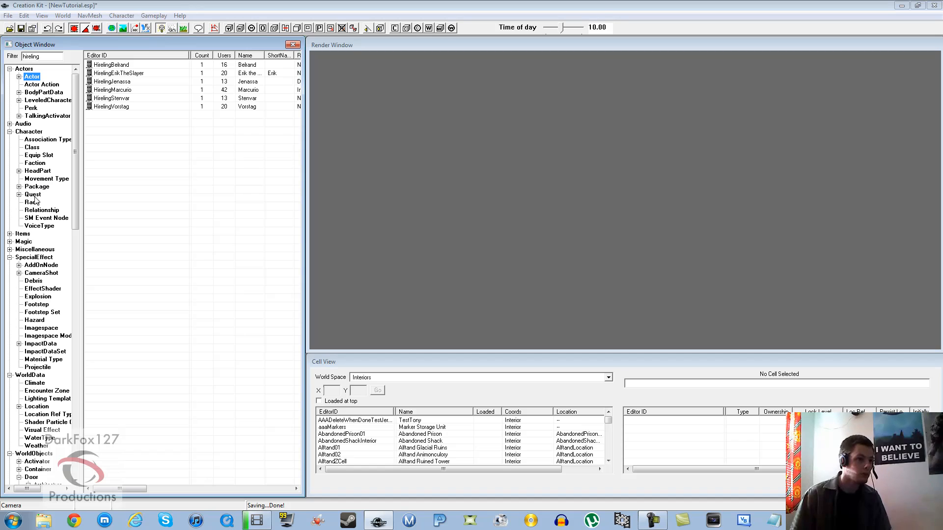
{"action": "left_click", "coordinate": [32, 194]}
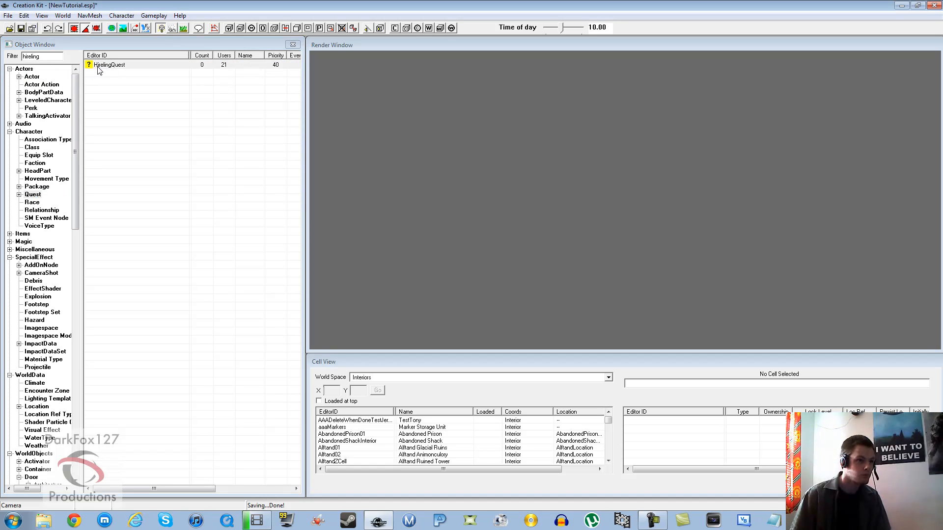
- In HirelingQuest's rehire branch, copy Vorstag's response as a DFBrian-conditioned line and save it
{"action": "double_click", "coordinate": [109, 65]}
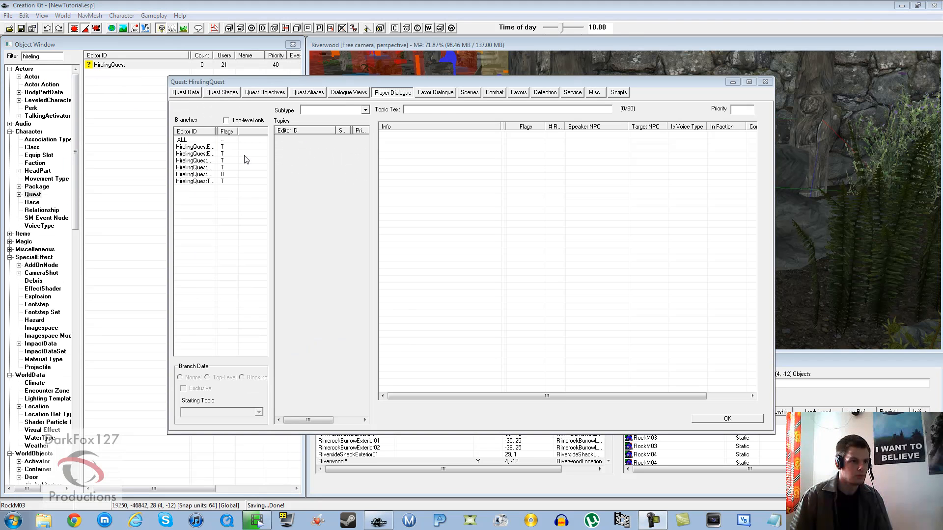
{"action": "left_click", "coordinate": [195, 146]}
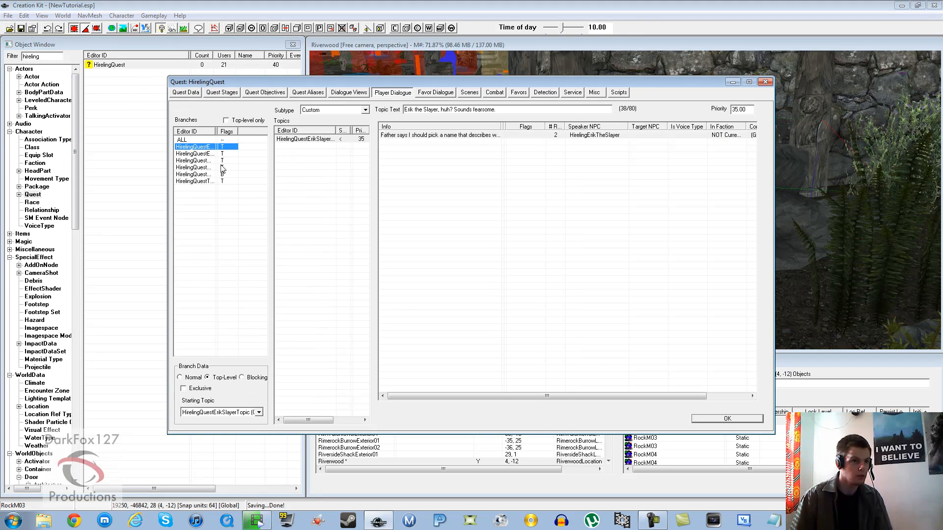
{"action": "left_click", "coordinate": [193, 175]}
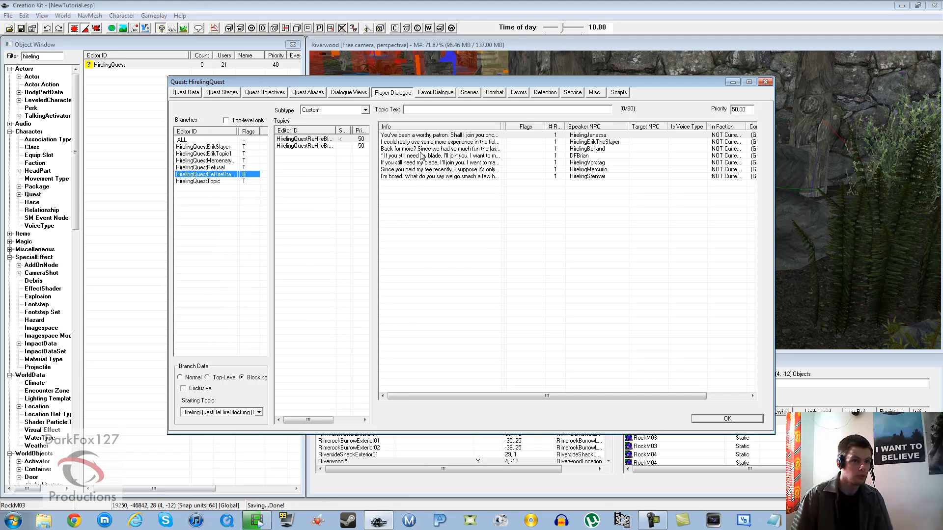
{"action": "mouse_move", "coordinate": [583, 156]}
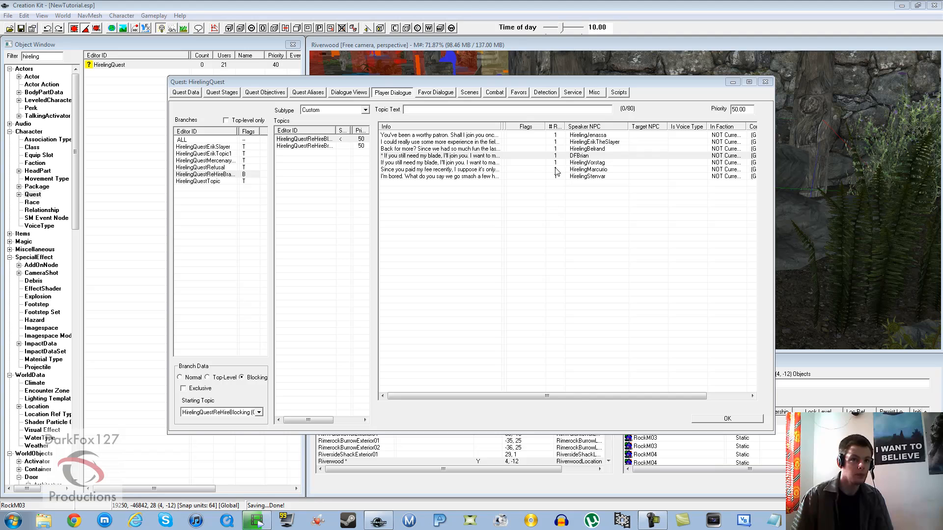
{"action": "left_click", "coordinate": [441, 162]}
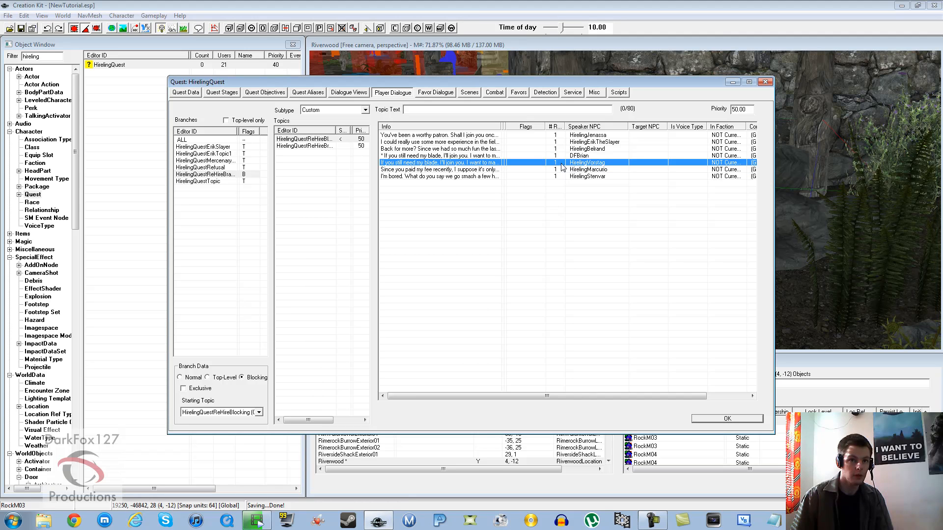
{"action": "right_click", "coordinate": [586, 162]}
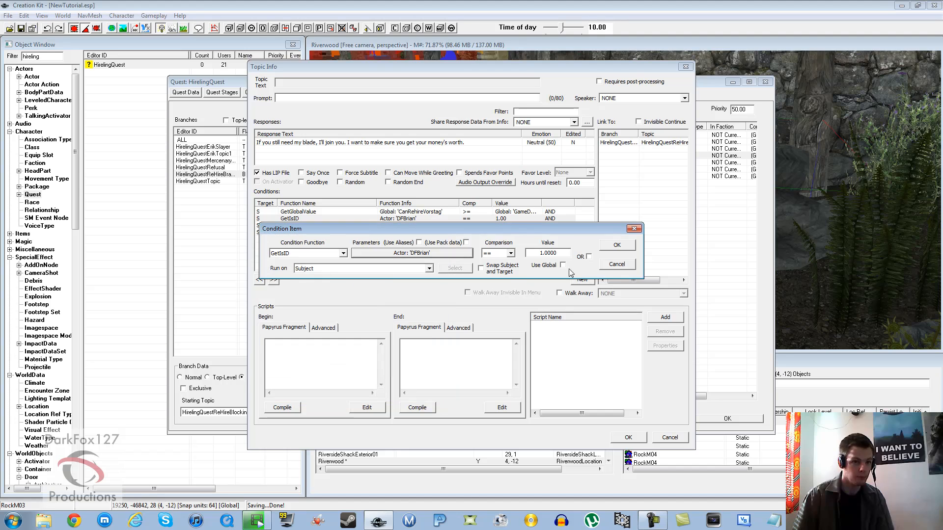
{"action": "left_click", "coordinate": [616, 244]}
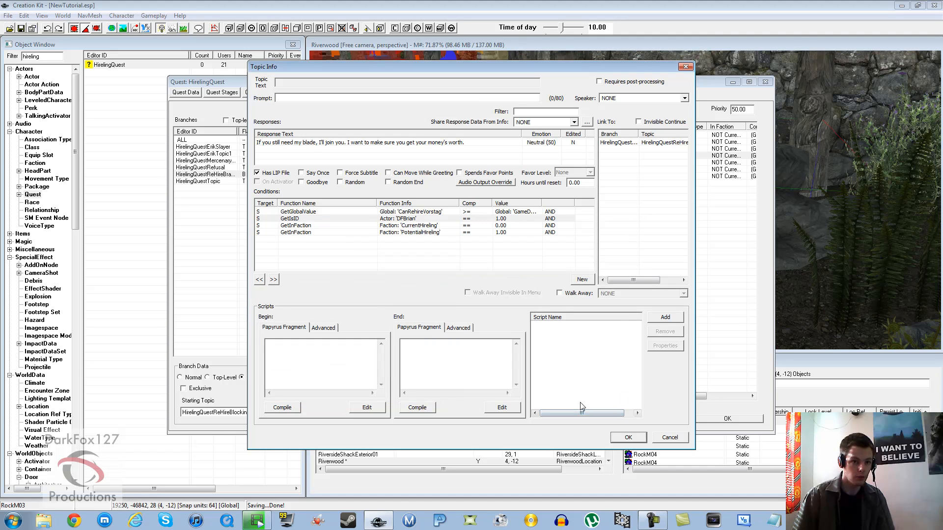
{"action": "left_click", "coordinate": [627, 437]}
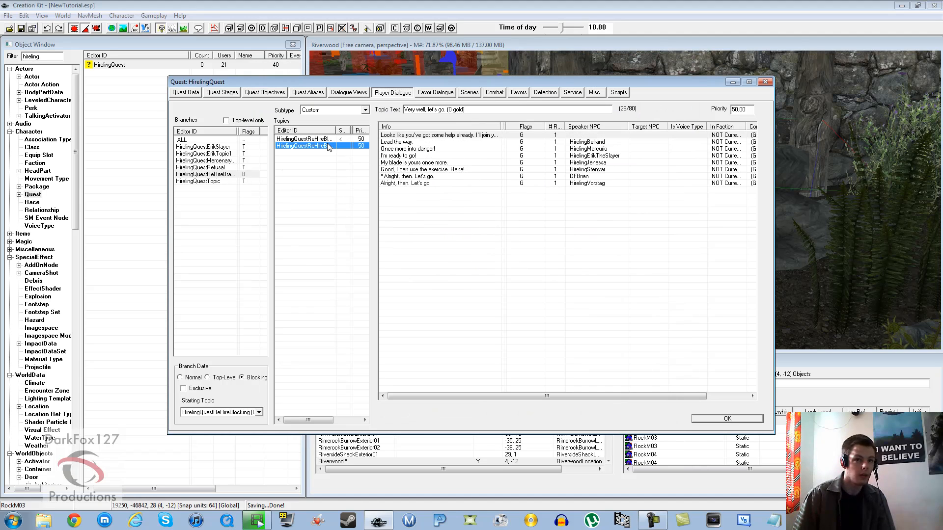
- Verify DFBrian's rehire response conditions, review the hire topic responses, and close HirelingQuest
{"action": "left_click", "coordinate": [583, 183]}
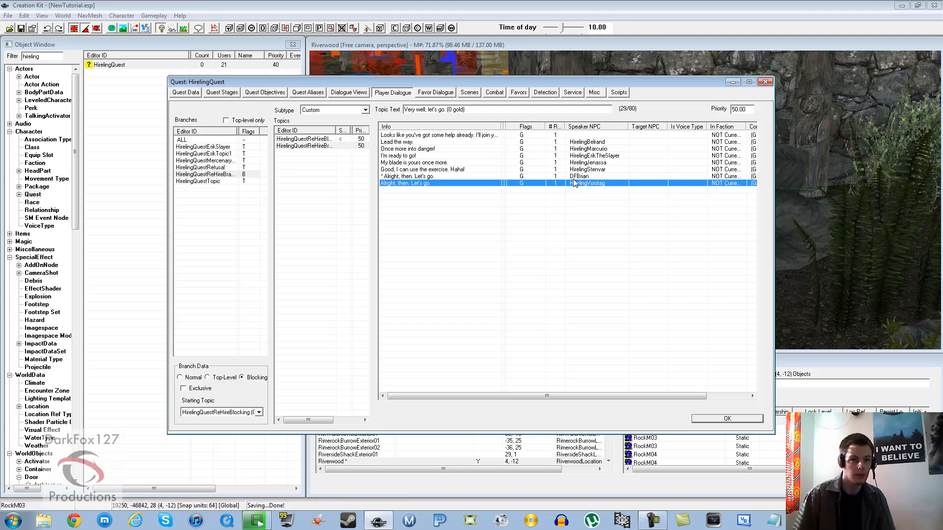
{"action": "double_click", "coordinate": [405, 183]}
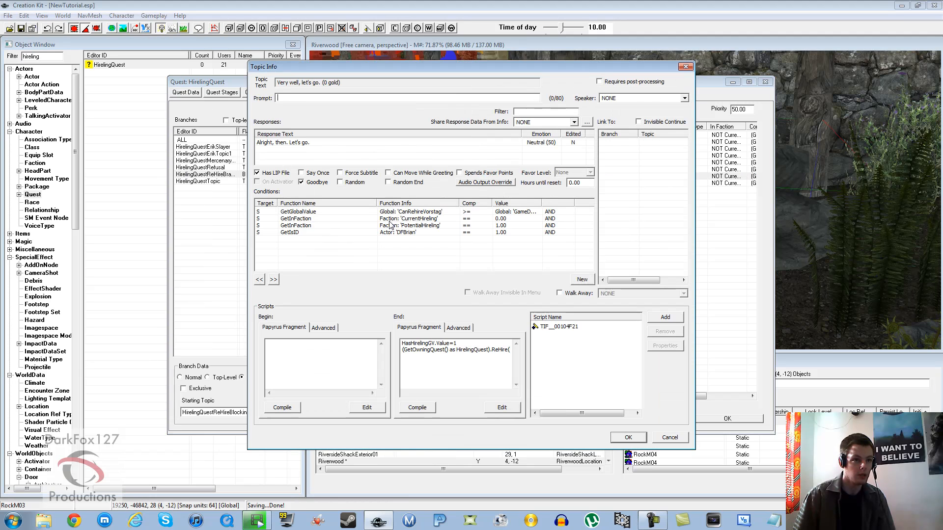
{"action": "left_click", "coordinate": [295, 233]}
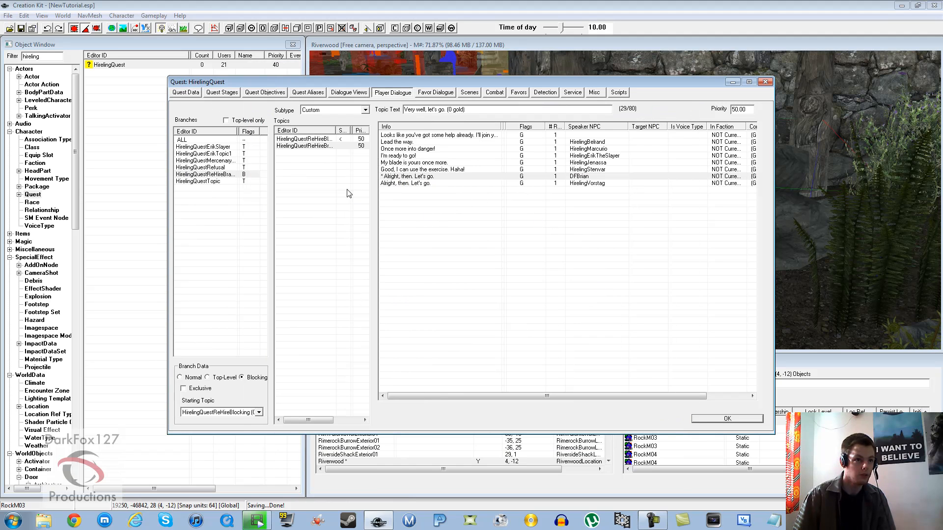
{"action": "left_click", "coordinate": [305, 146]}
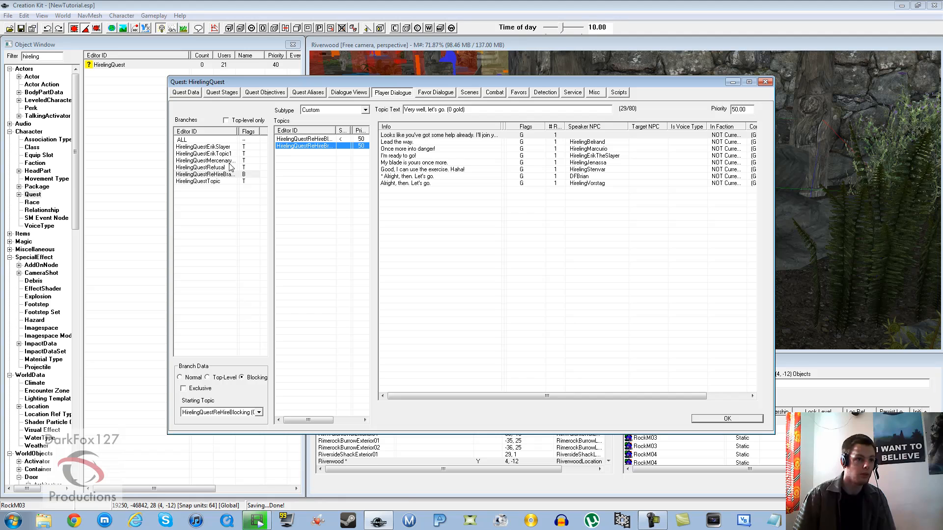
{"action": "left_click", "coordinate": [198, 181]}
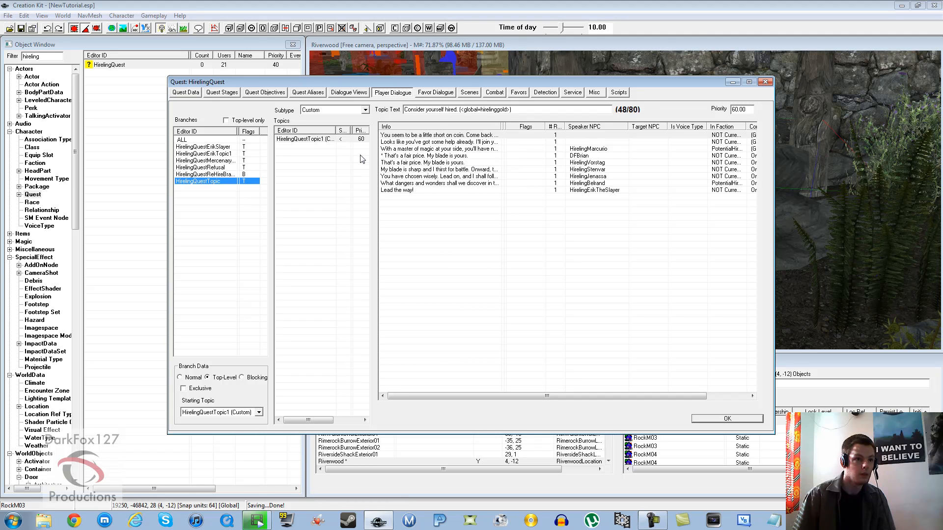
{"action": "left_click", "coordinate": [439, 162]}
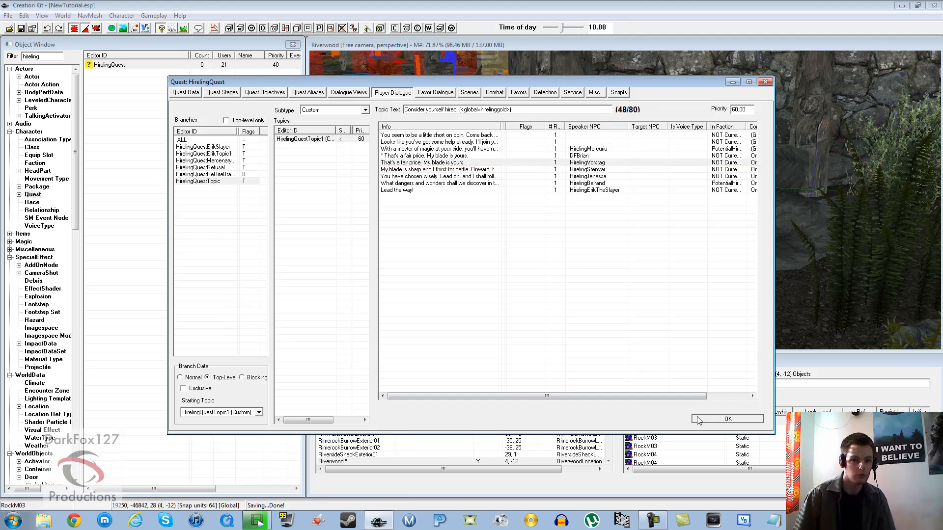
{"action": "left_click", "coordinate": [727, 419]}
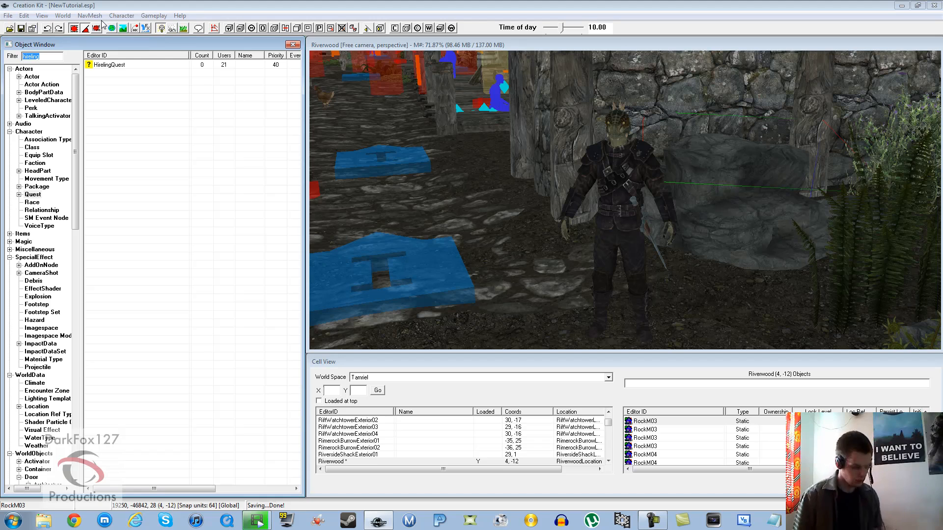
- Filter the Object Window to 'follower' and bring up the DialogueFollower quest
{"action": "type", "text": "dialogue"}
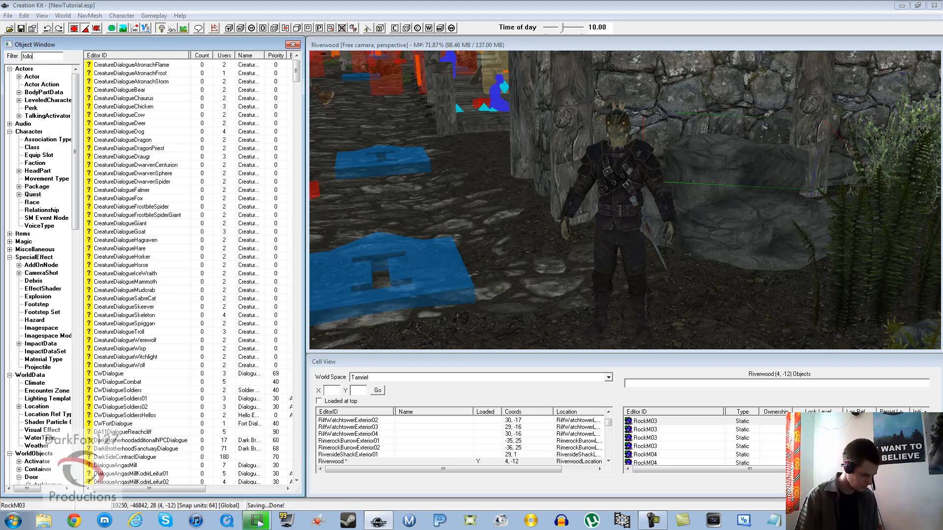
{"action": "type", "text": "follower"}
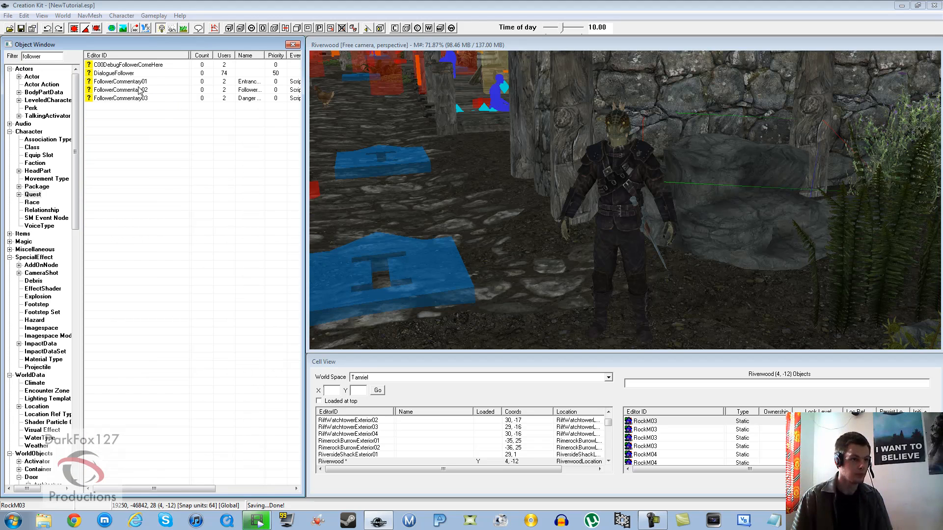
{"action": "left_click", "coordinate": [113, 73]}
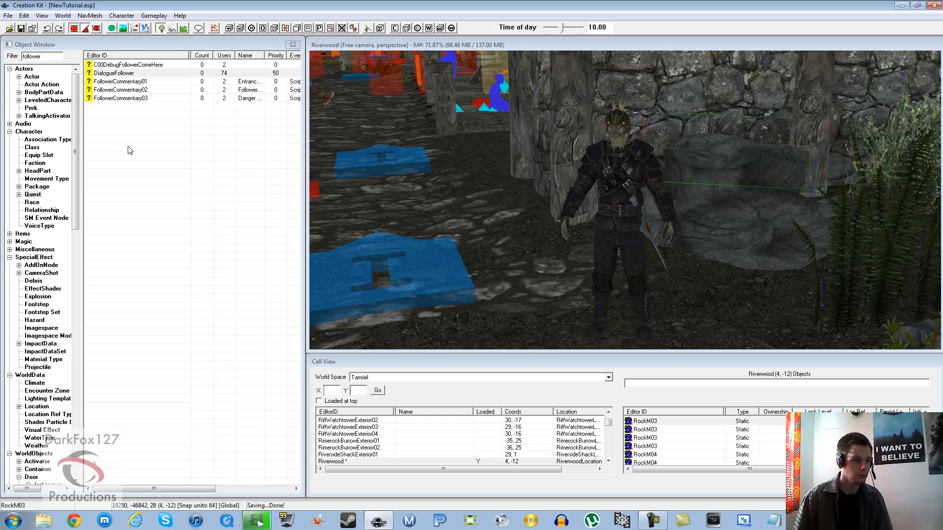
{"action": "double_click", "coordinate": [114, 73]}
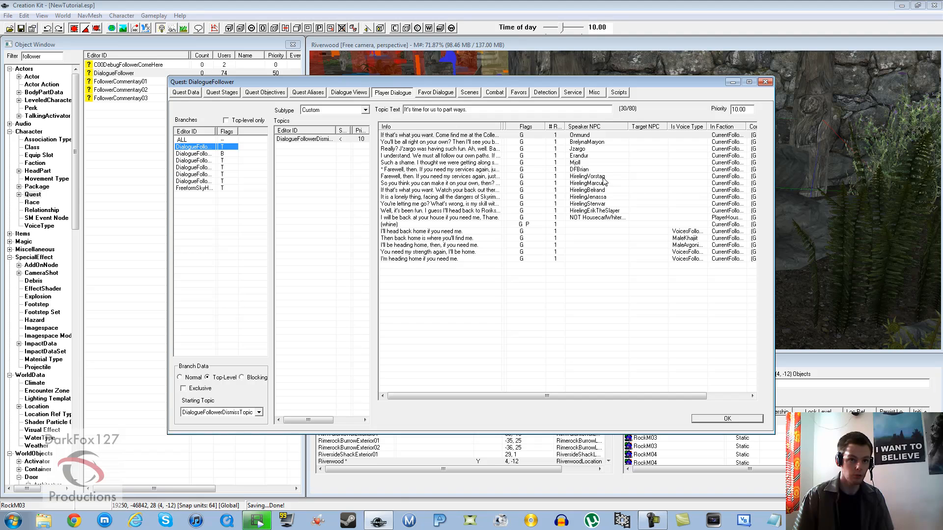
- Review the dismiss, favor, trade-items and Blades branches including DFBrian's lines, then close DialogueFollower
{"action": "left_click", "coordinate": [442, 176]}
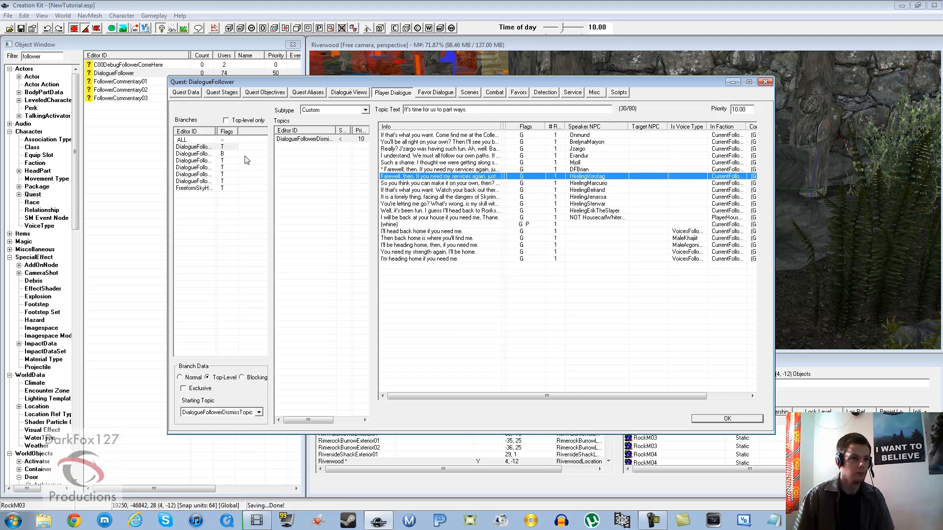
{"action": "left_click", "coordinate": [193, 153]}
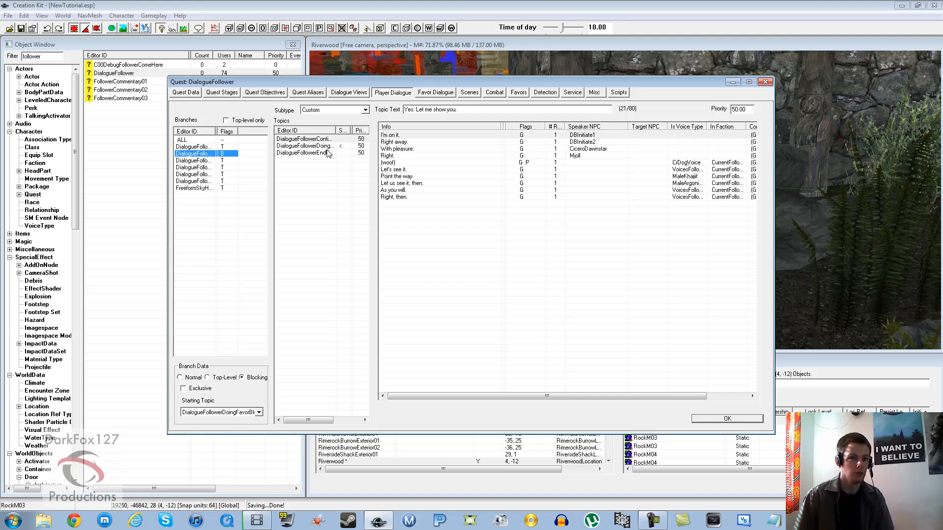
{"action": "left_click", "coordinate": [192, 160]}
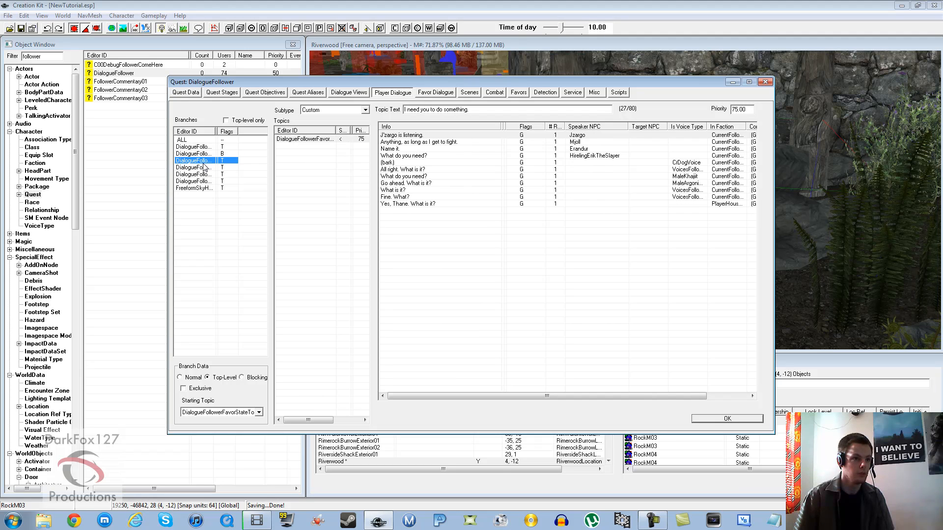
{"action": "mouse_move", "coordinate": [202, 166]}
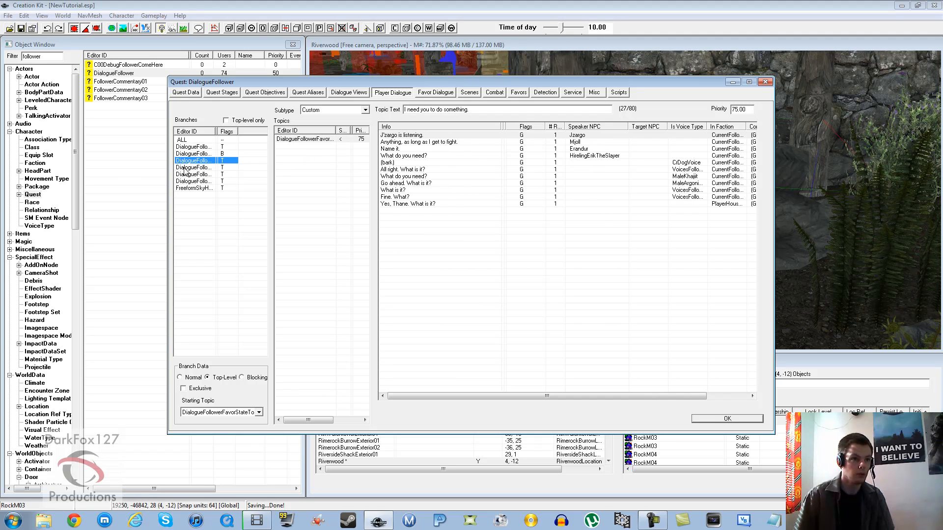
{"action": "left_click", "coordinate": [193, 167]}
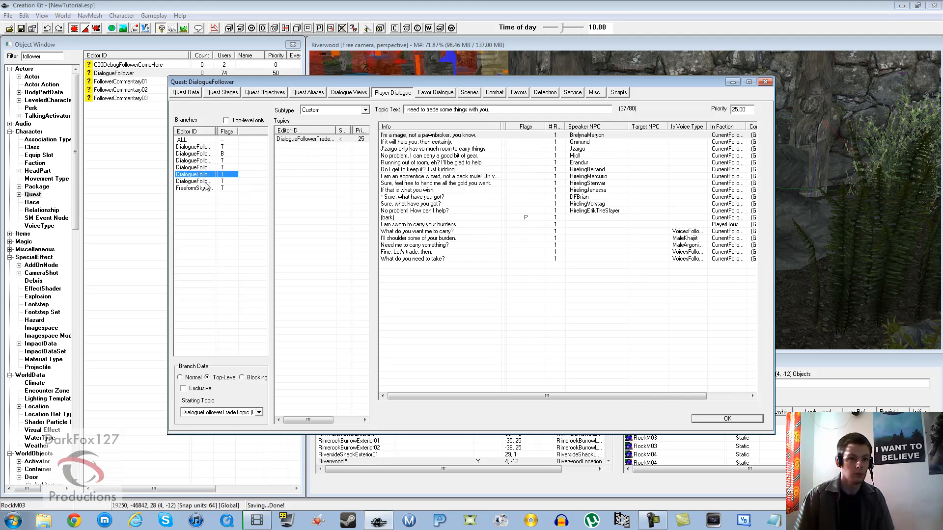
{"action": "left_click", "coordinate": [193, 188]}
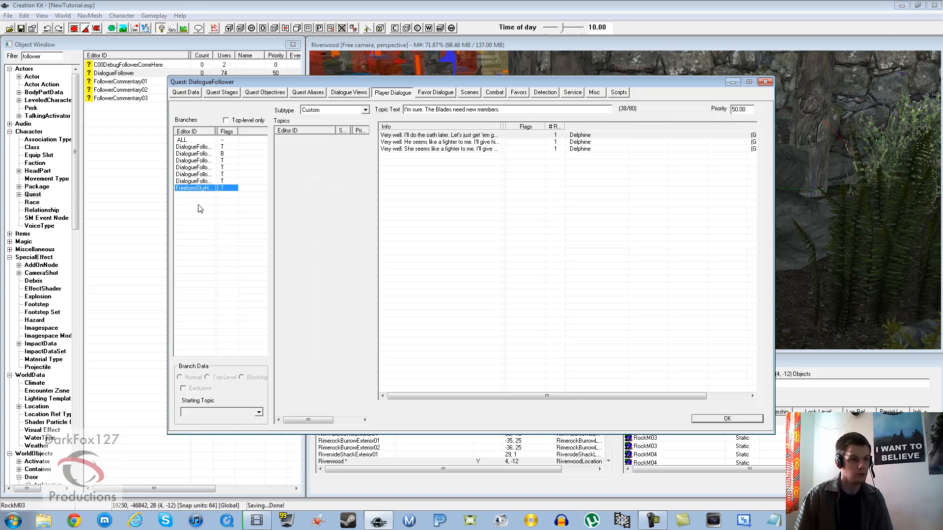
{"action": "left_click", "coordinate": [442, 134]}
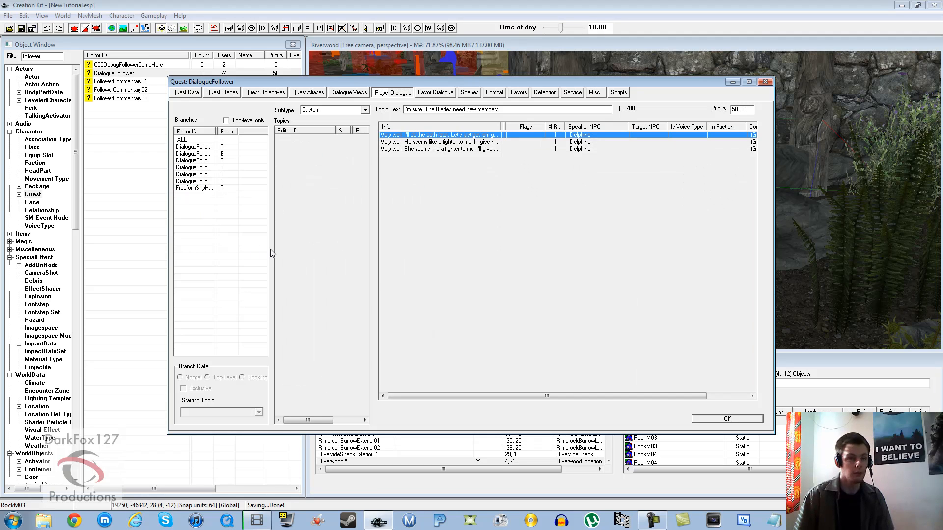
{"action": "left_click", "coordinate": [727, 418]}
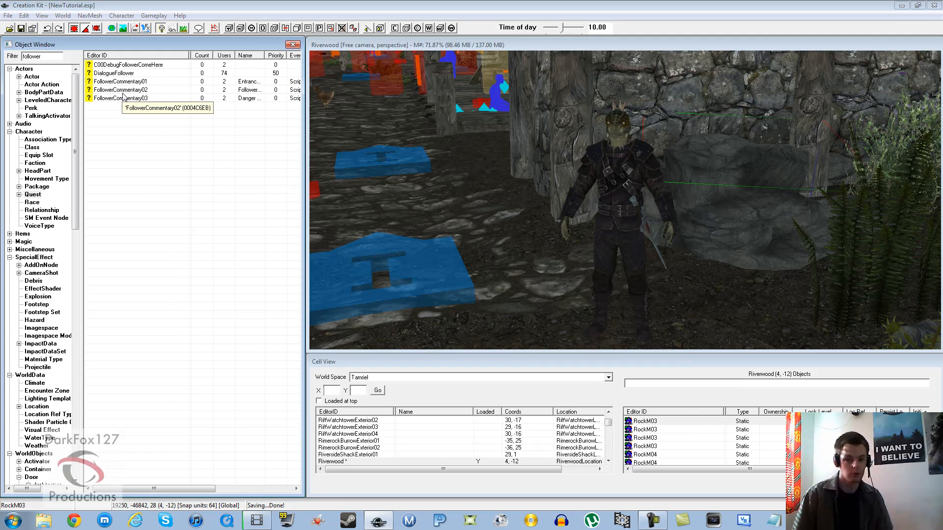
{"action": "mouse_move", "coordinate": [120, 98]}
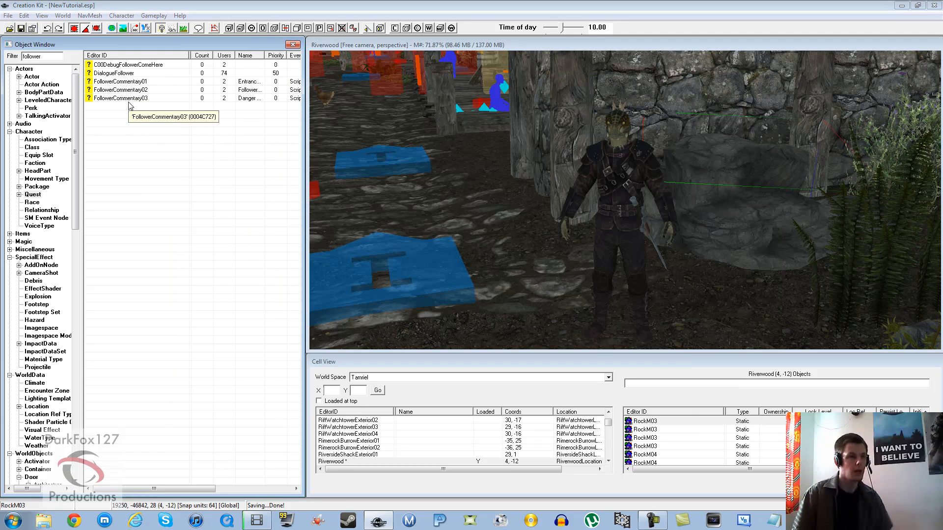
{"action": "mouse_move", "coordinate": [179, 156]}
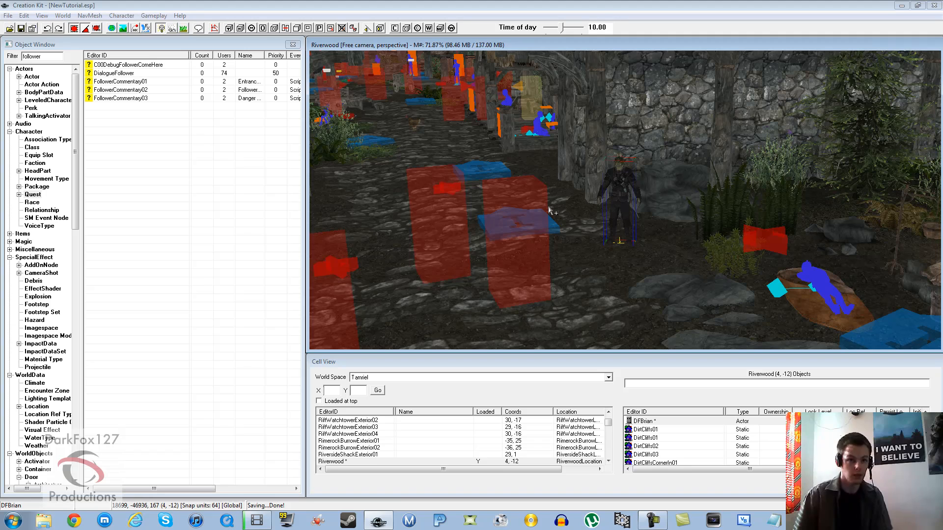
{"action": "mouse_move", "coordinate": [556, 195]}
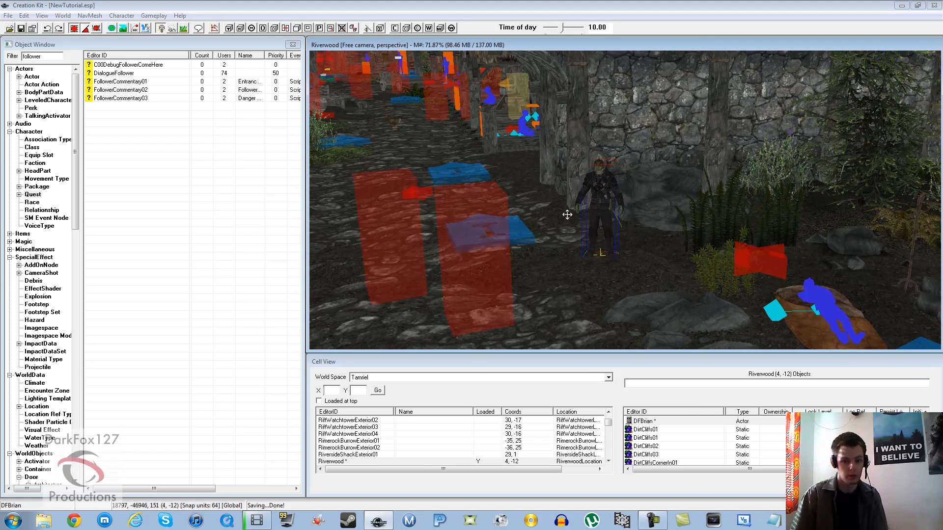
{"action": "mouse_move", "coordinate": [569, 219]}
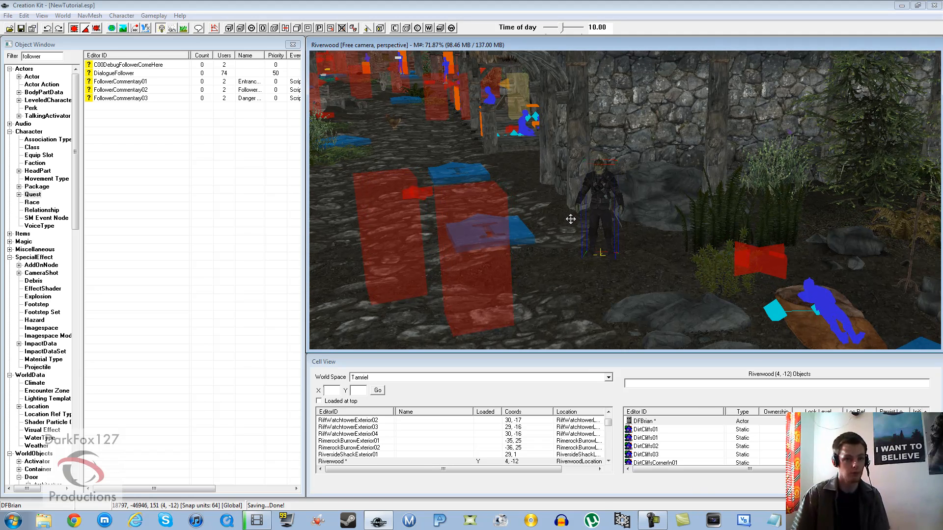
- Drag the DFBrian reference onto the Riverwood path beside the stone wall
{"action": "left_click_drag", "start_coordinate": [570, 219], "coordinate": [541, 203]}
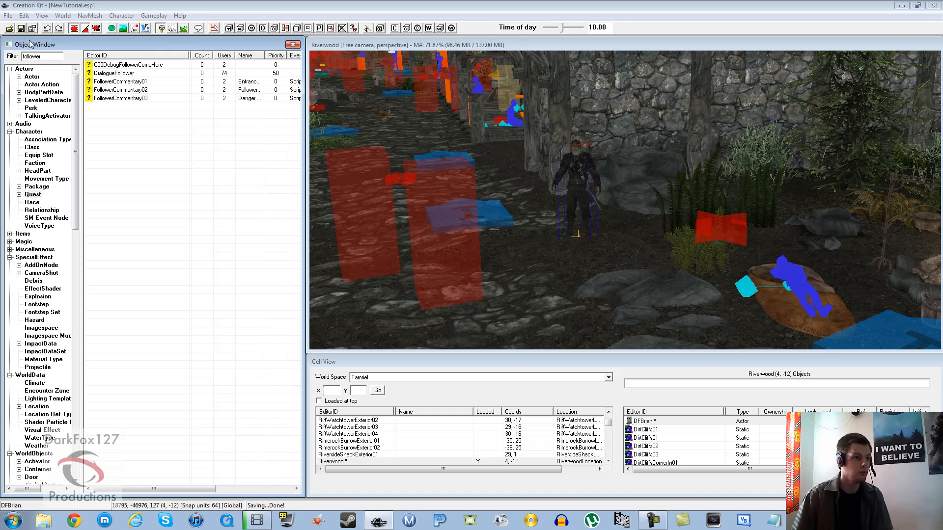
{"action": "mouse_move", "coordinate": [515, 221]}
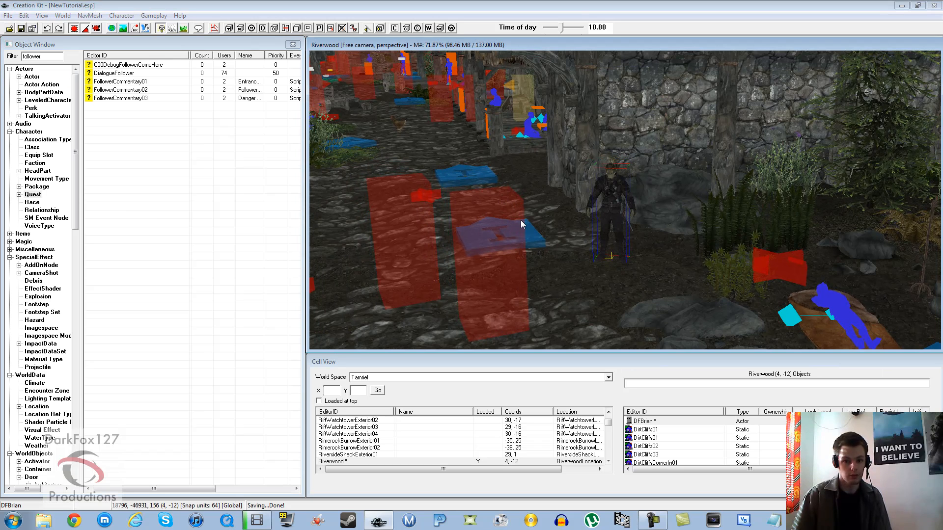
{"action": "mouse_move", "coordinate": [556, 225]}
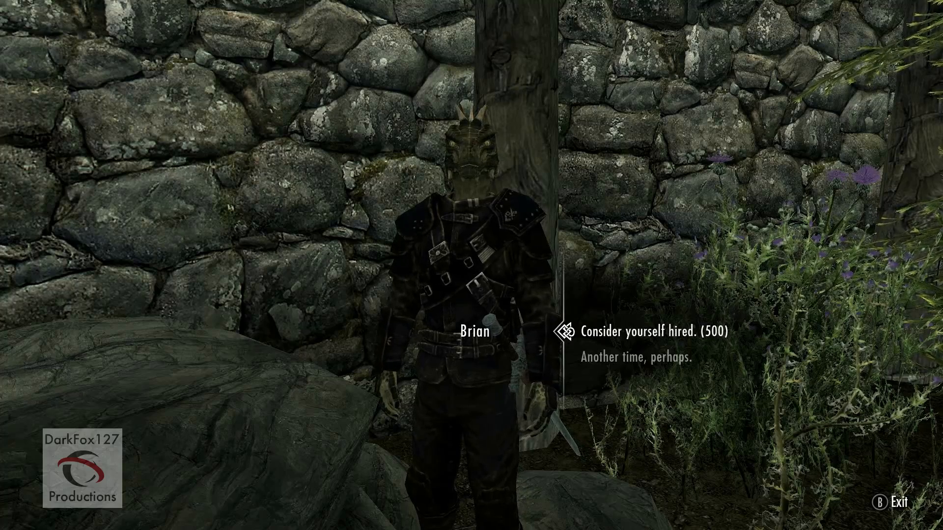
- Hire Brian for 500 gold and ask him to trade some things
{"action": "left_click", "coordinate": [654, 332]}
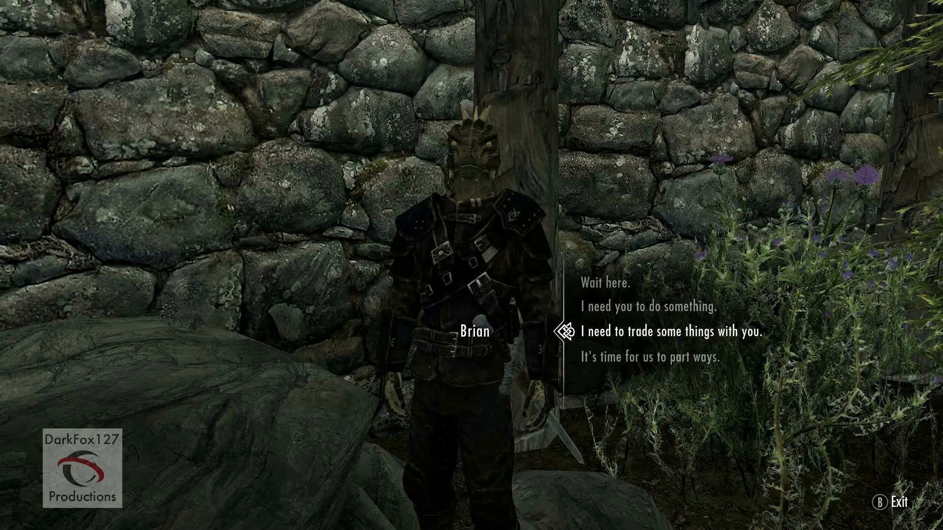
{"action": "left_click", "coordinate": [672, 333]}
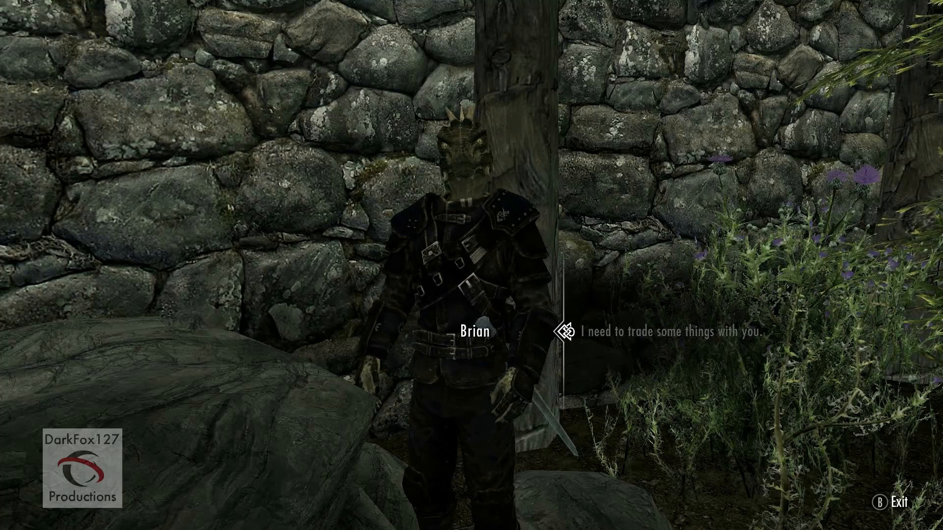